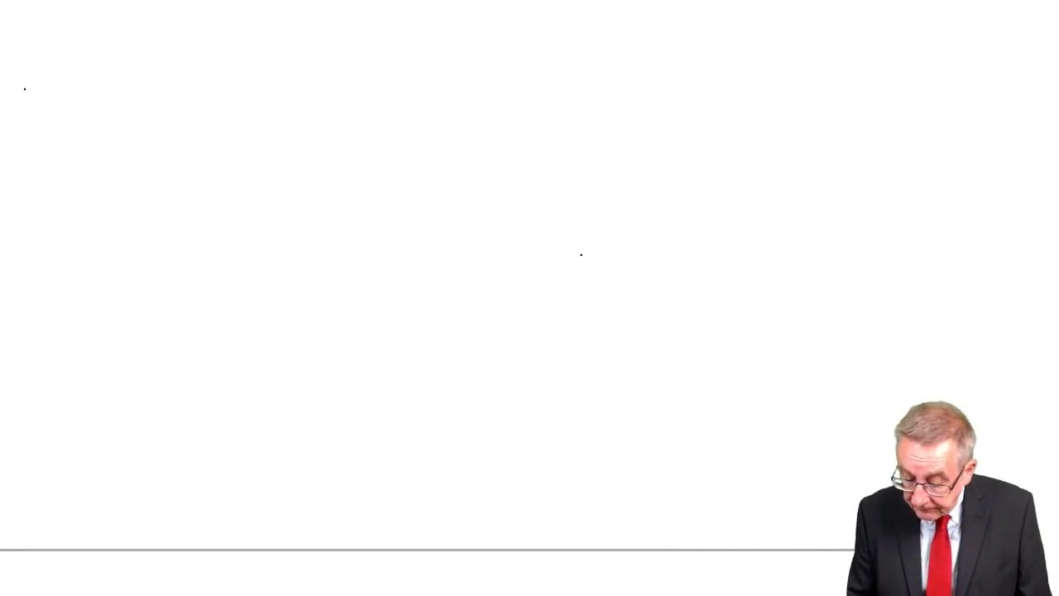
# Draw the Receivables Ledger Control T-account and write 'Bal. 186220' on its debit side
pyautogui.moveTo(25, 84); pyautogui.dragTo(441, 79)
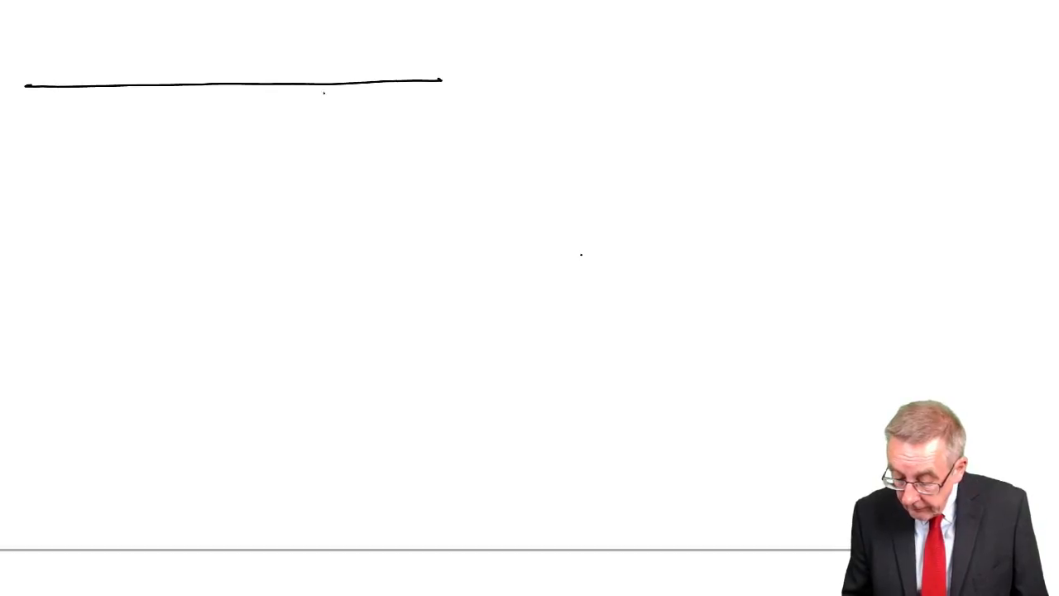
pyautogui.moveTo(250, 87); pyautogui.dragTo(250, 380)
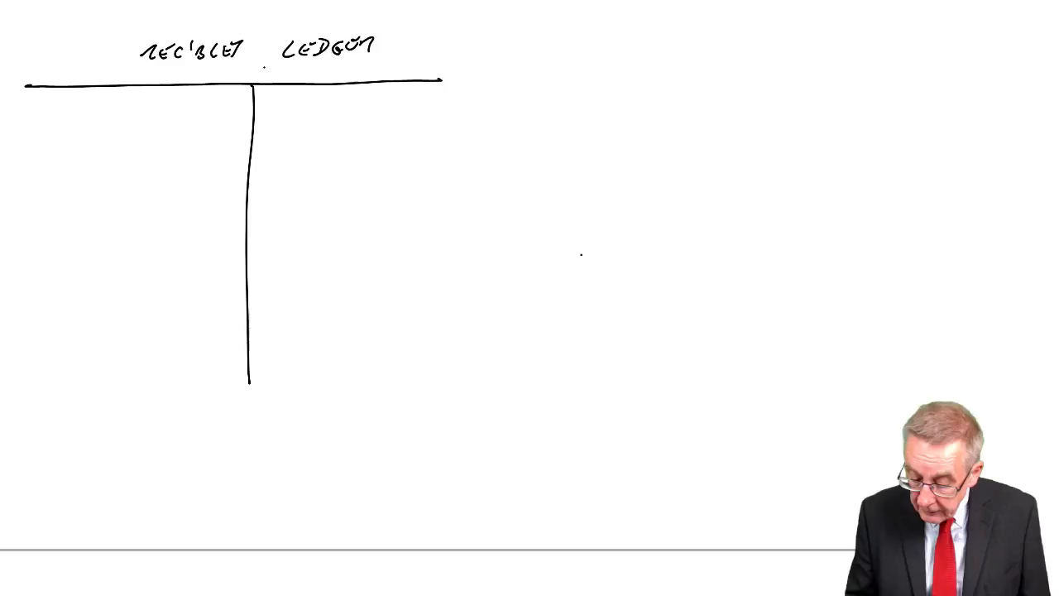
pyautogui.write('CONTROL')
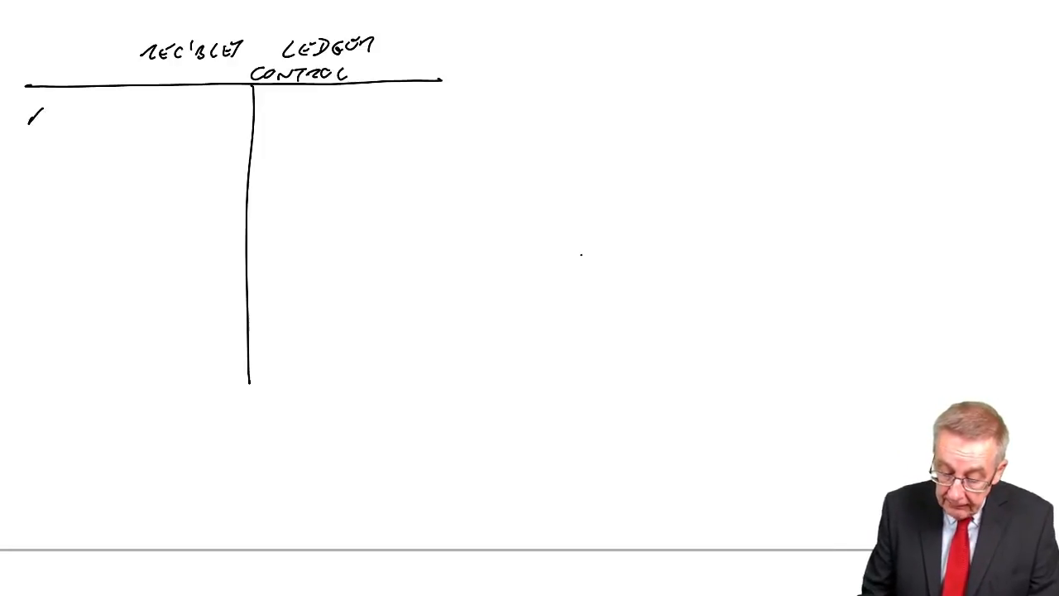
pyautogui.write('BAL. 1.')
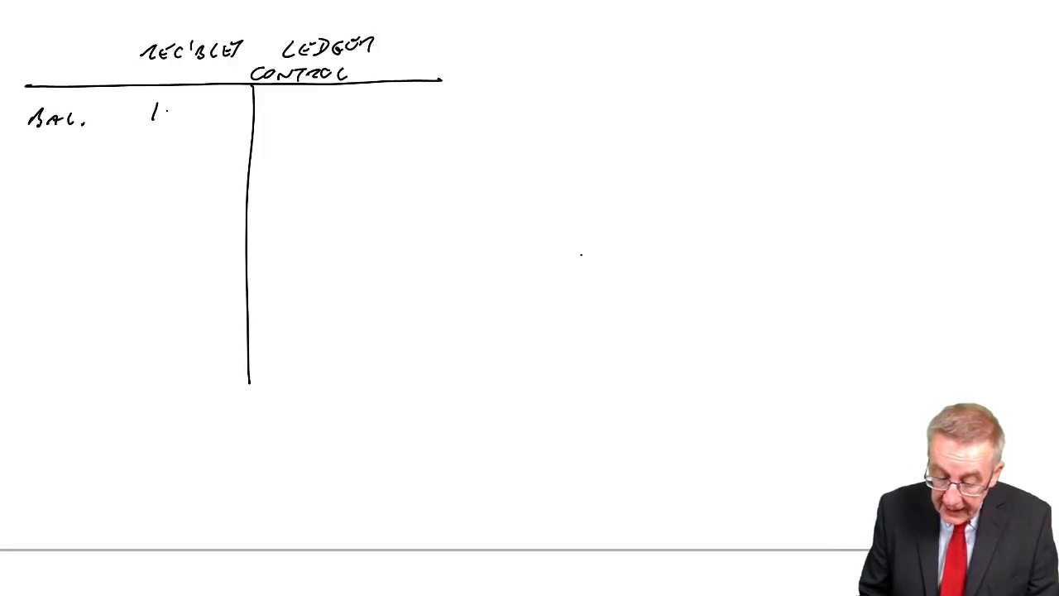
pyautogui.write('186220')
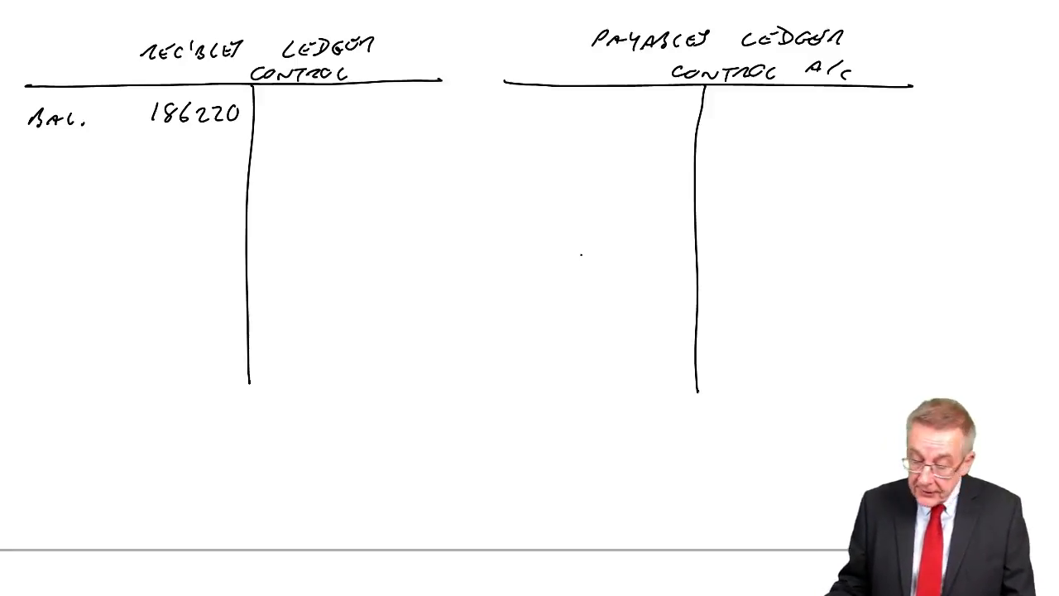
# Write 'Bal' and the start of 89290 on the payables control credit side
pyautogui.write('BAL')
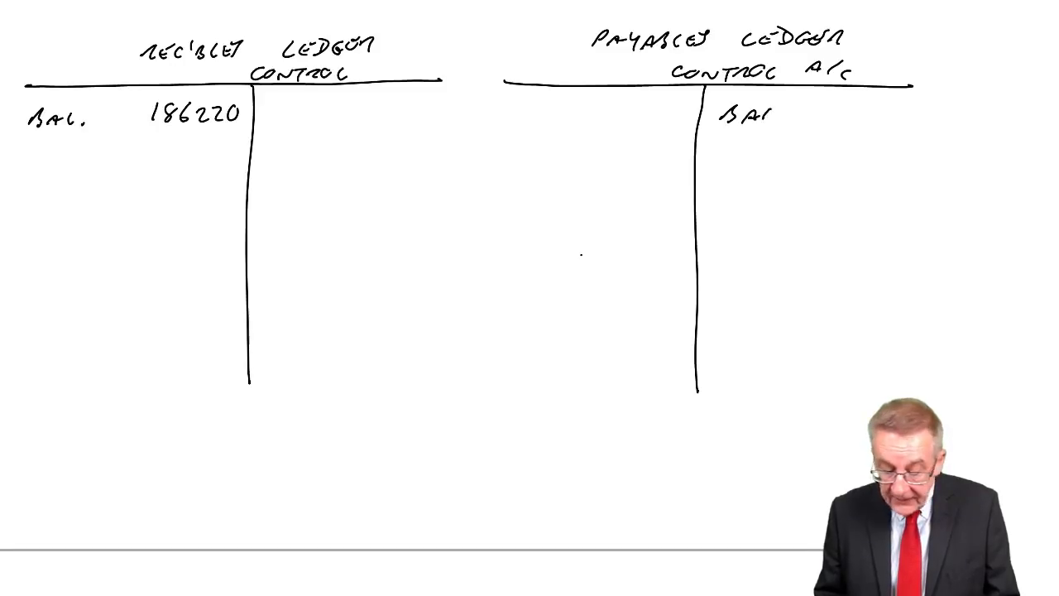
pyautogui.write('89290')
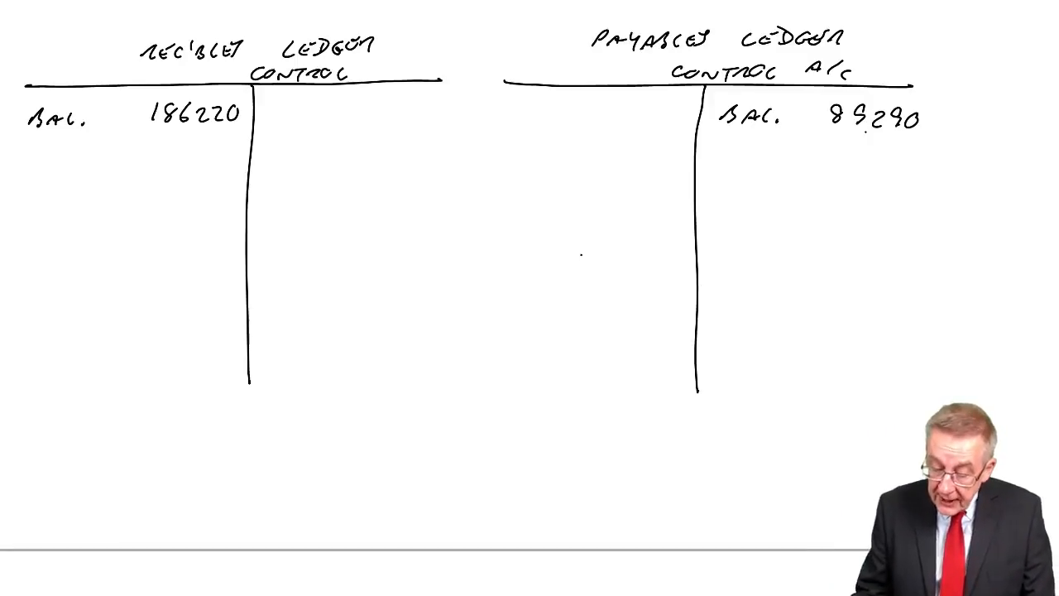
# Write Sales 101260 on receivables debit side and Purchases 68420 on payables credit side
pyautogui.write('101260')
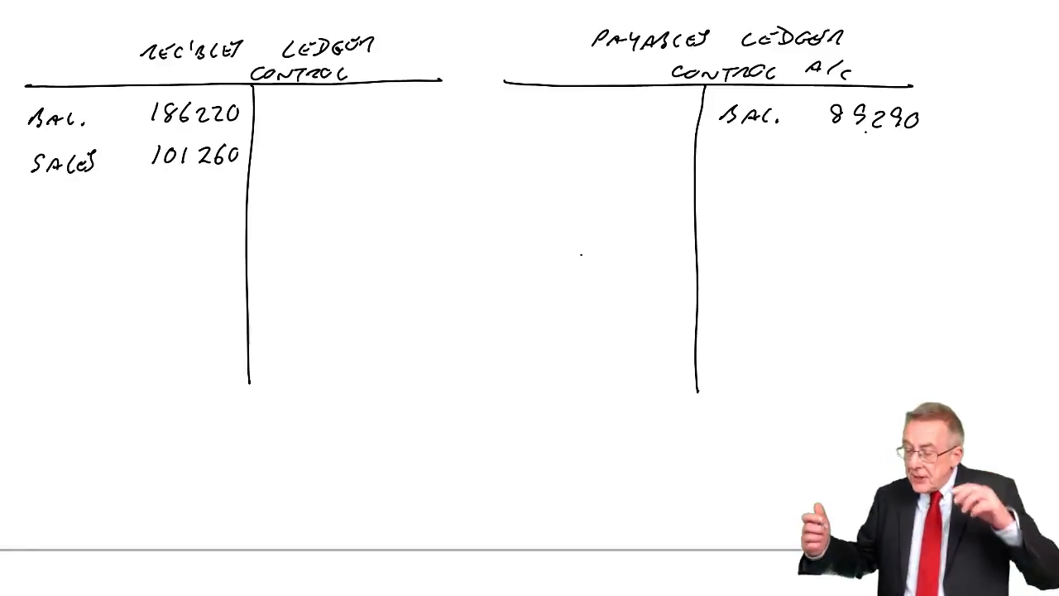
pyautogui.write('Pur')
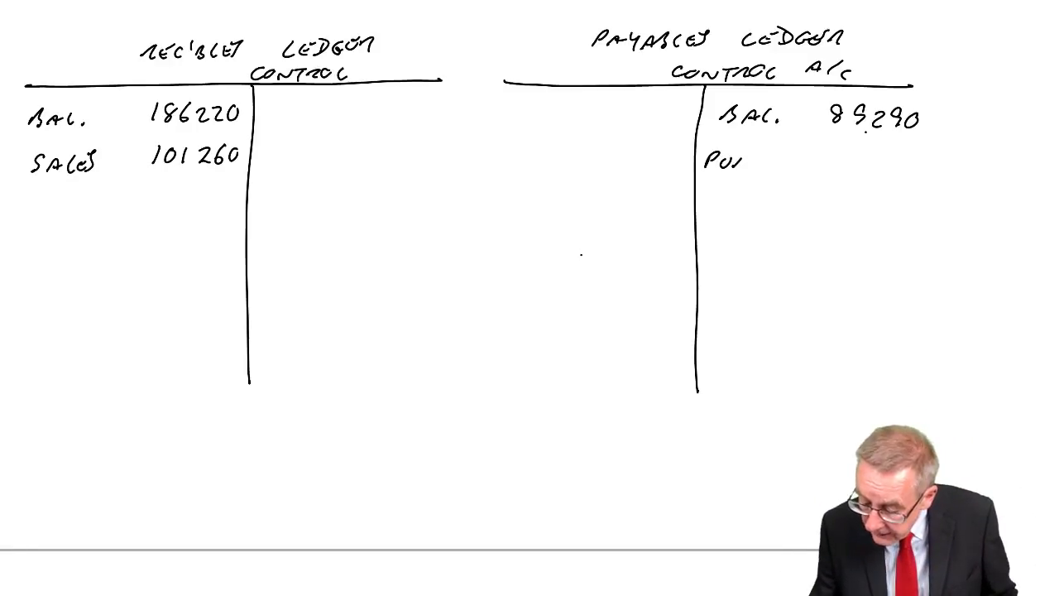
pyautogui.write('PURCHASES')
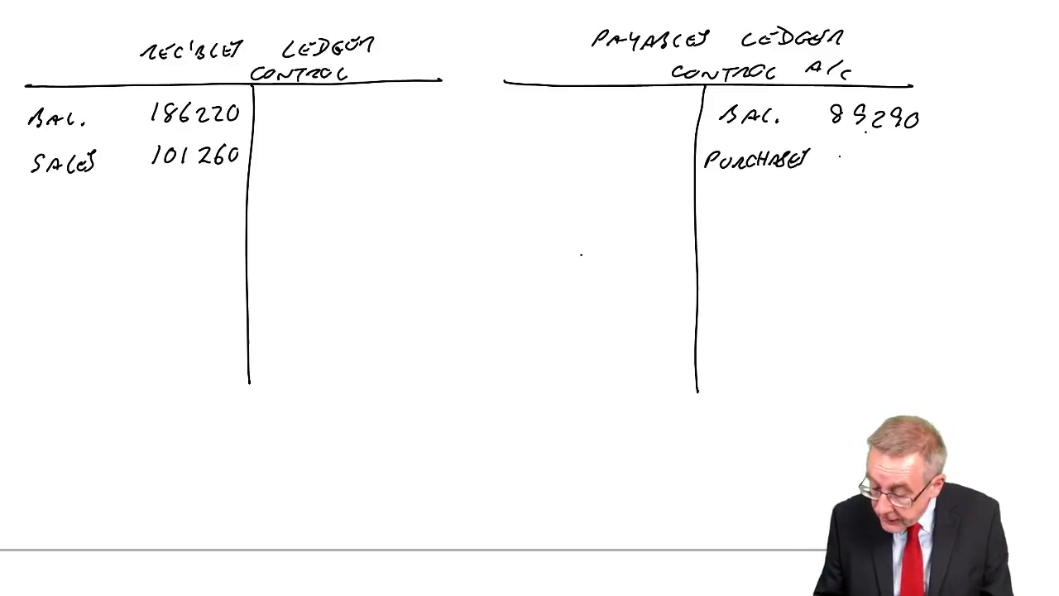
pyautogui.write('68420')
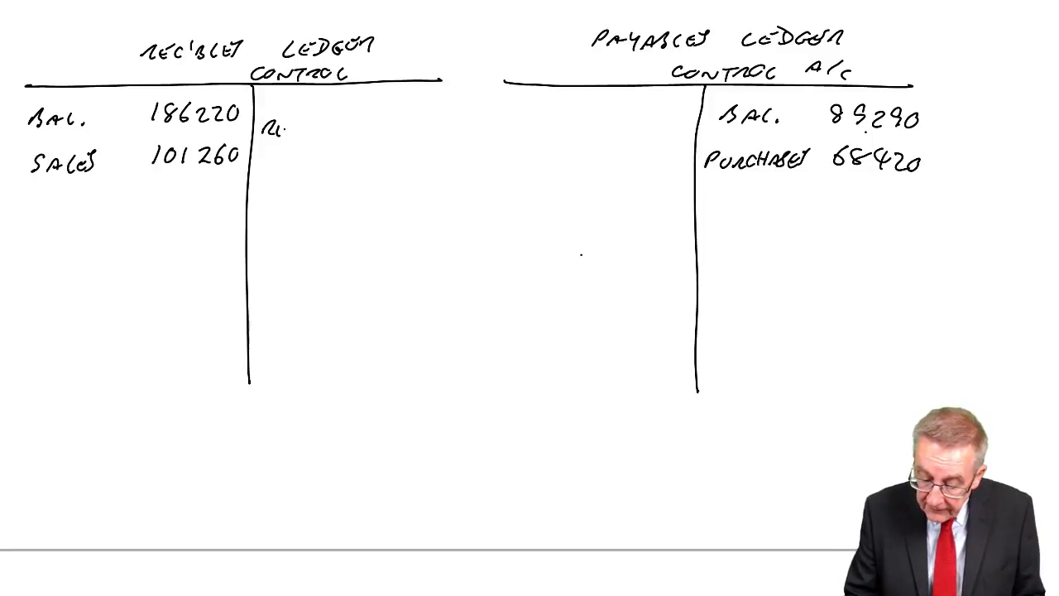
# Credit Returns 9160 to the receivables control account
pyautogui.write('RETURNS')
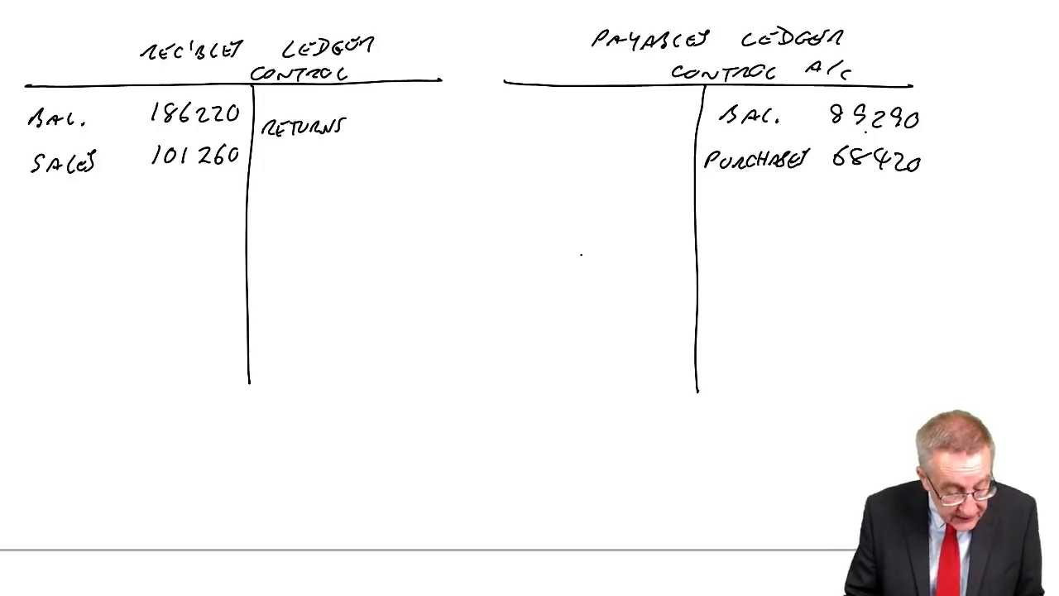
pyautogui.write('9')
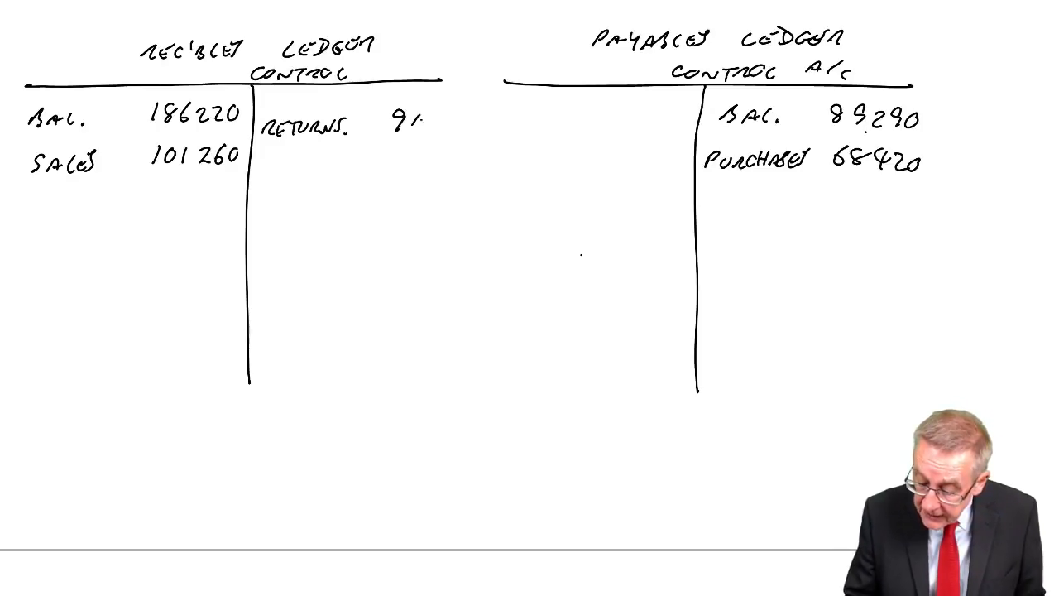
pyautogui.write('160')
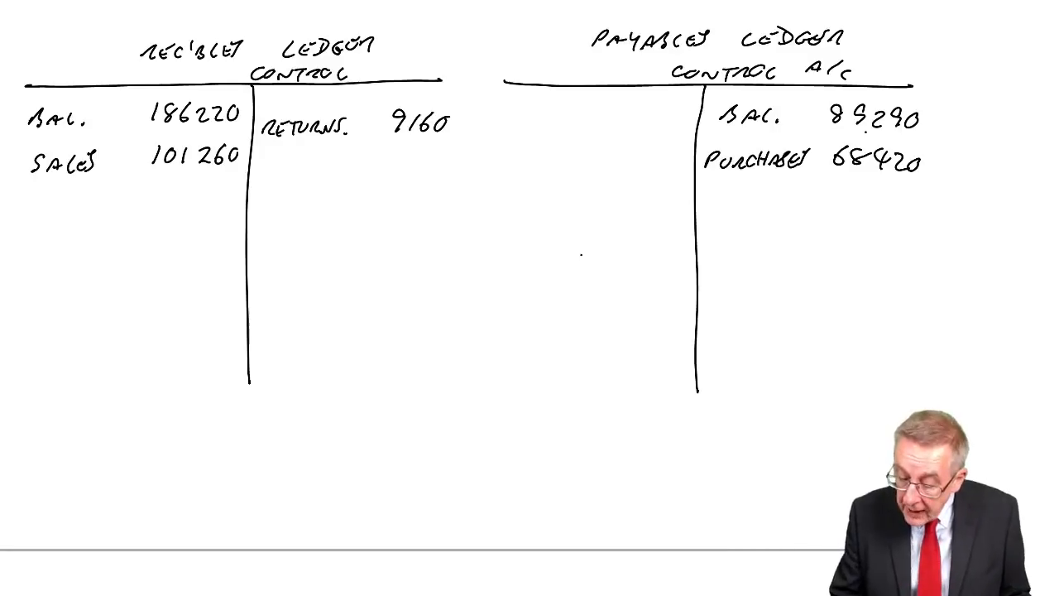
# Debit Returns 4280 to the payables control account
pyautogui.write('RETU.')
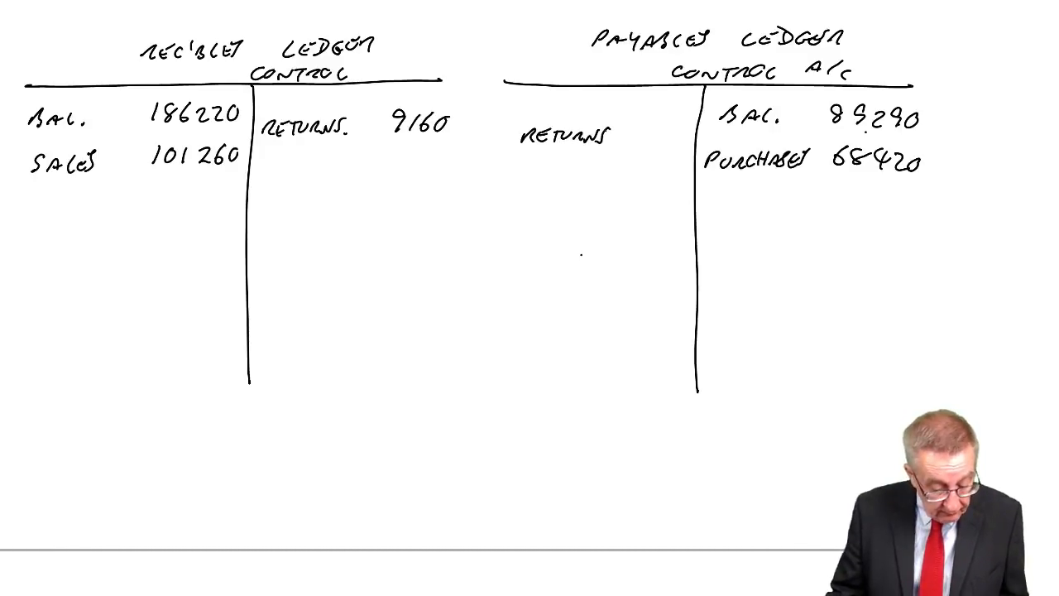
pyautogui.write('4.')
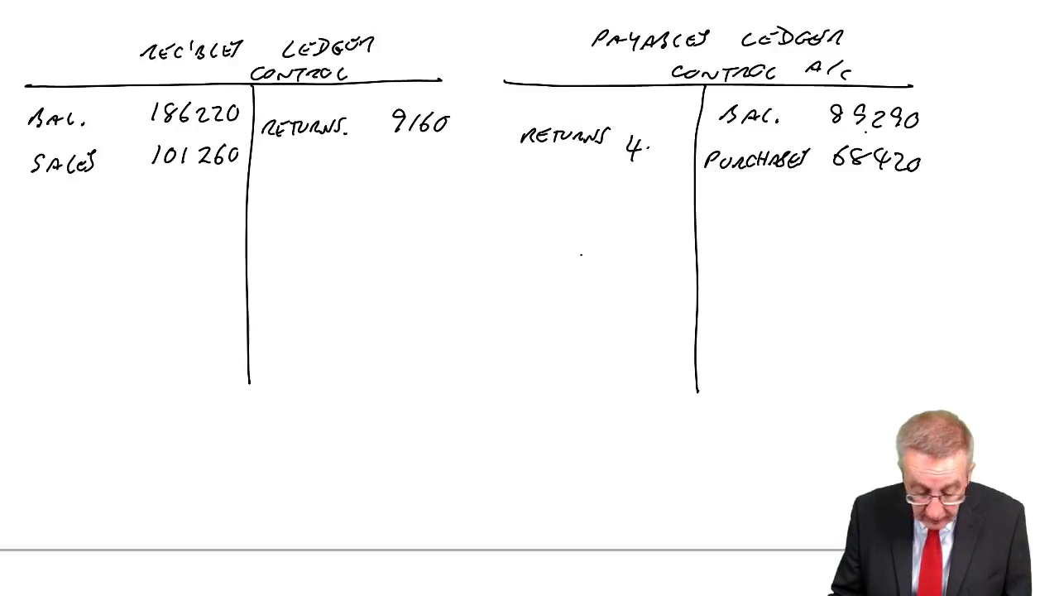
pyautogui.write('280')
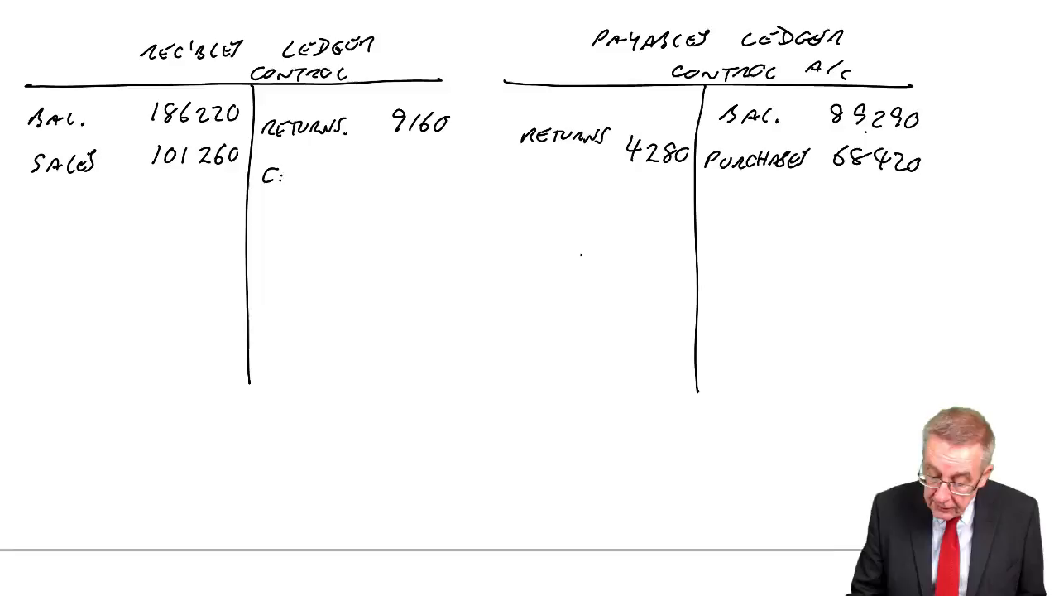
# Write Cash 91270 on receivables credit side and Cash 71840 on payables debit side
pyautogui.write('ASH')
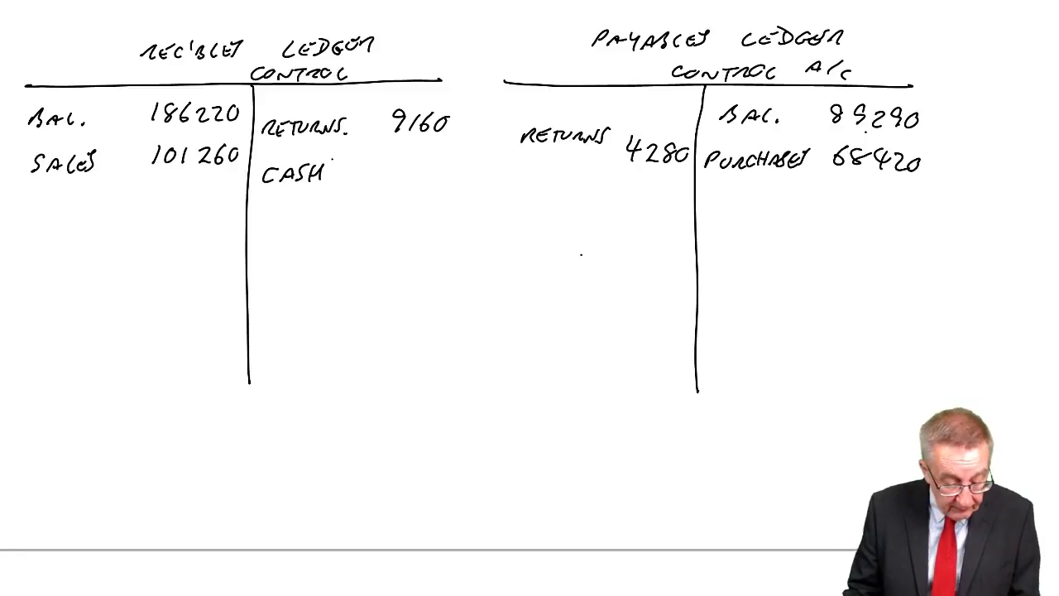
pyautogui.write('917')
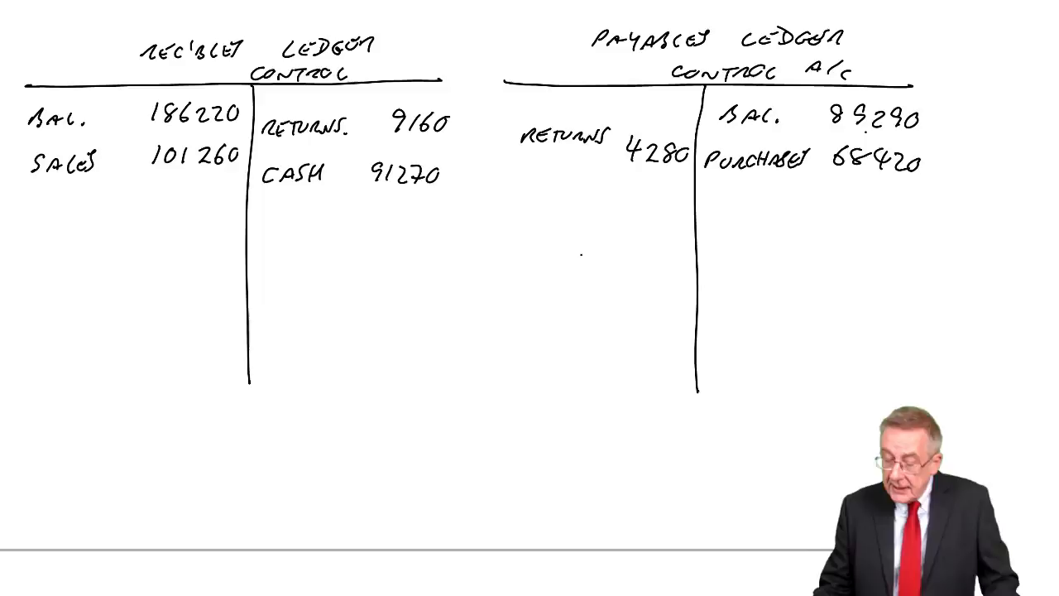
pyautogui.write('CASH')
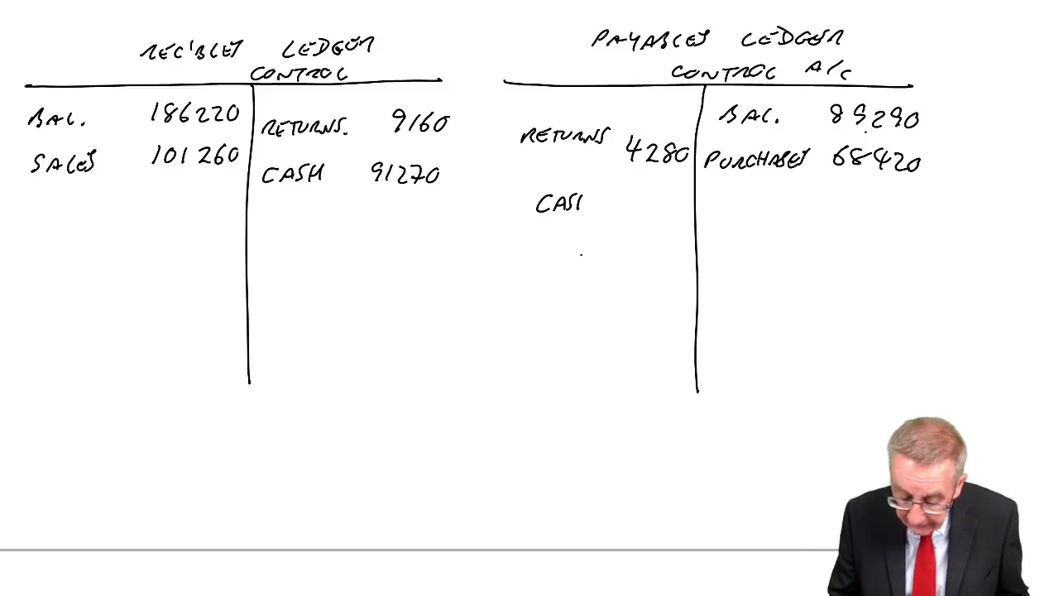
pyautogui.write('7')
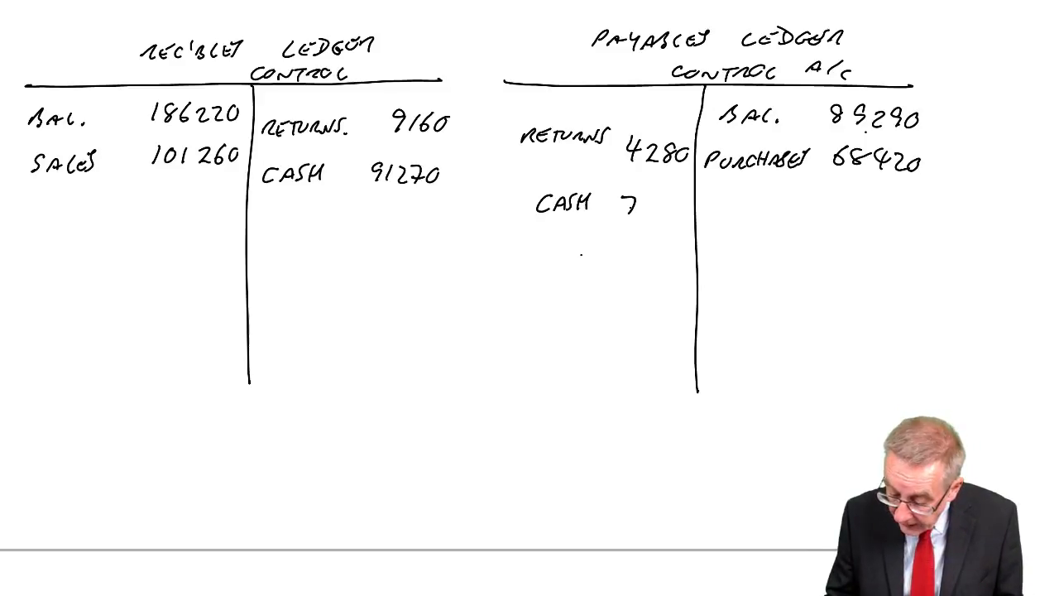
pyautogui.write('71840')
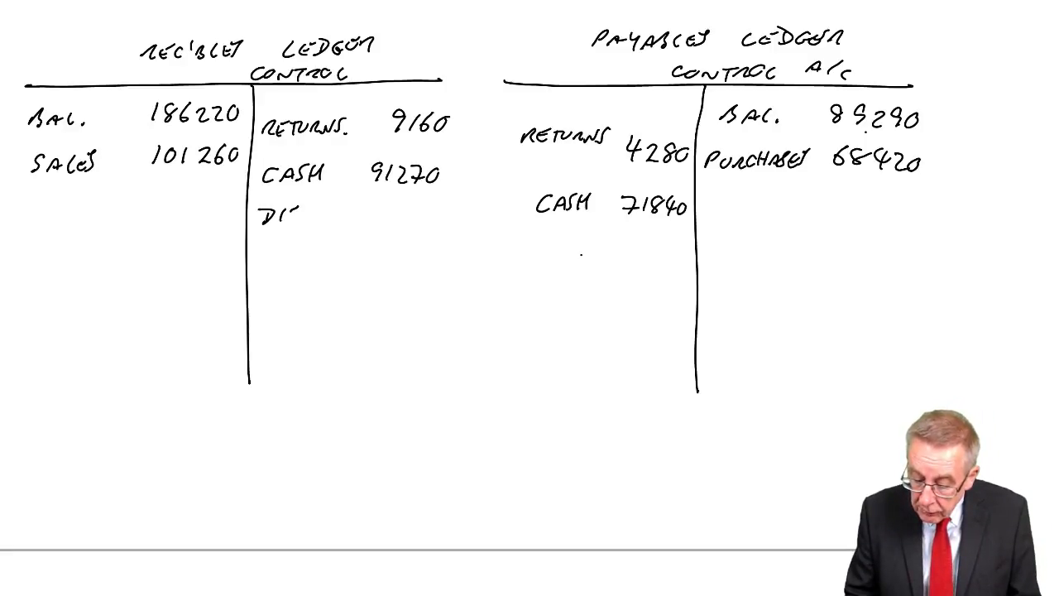
# Write 'Disc. All'd 1430' on receivables credit side and 'Disc. 880' on payables debit side
pyautogui.write('DISC.')
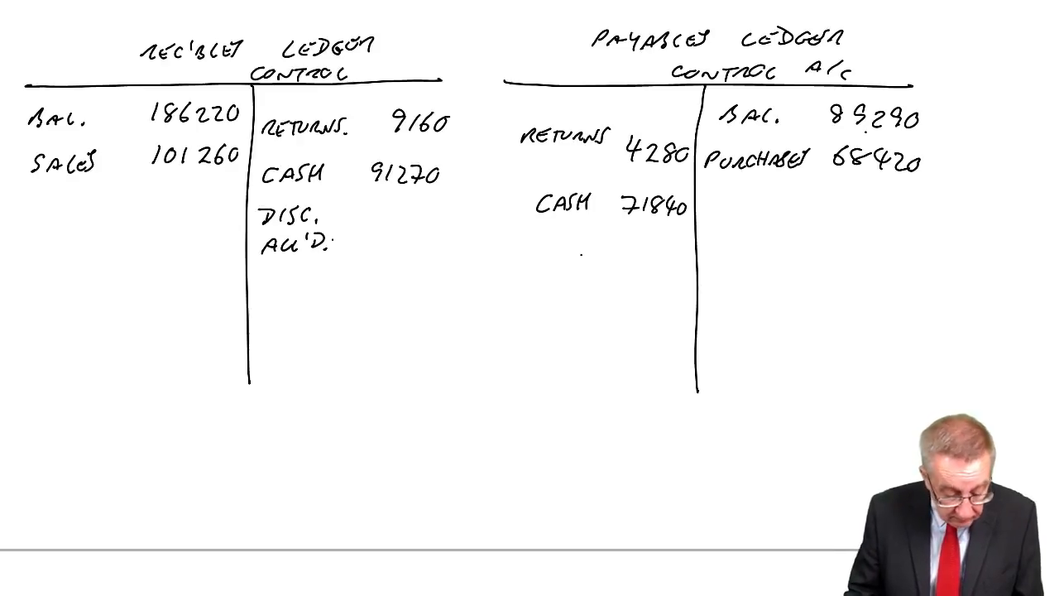
pyautogui.write('1430')
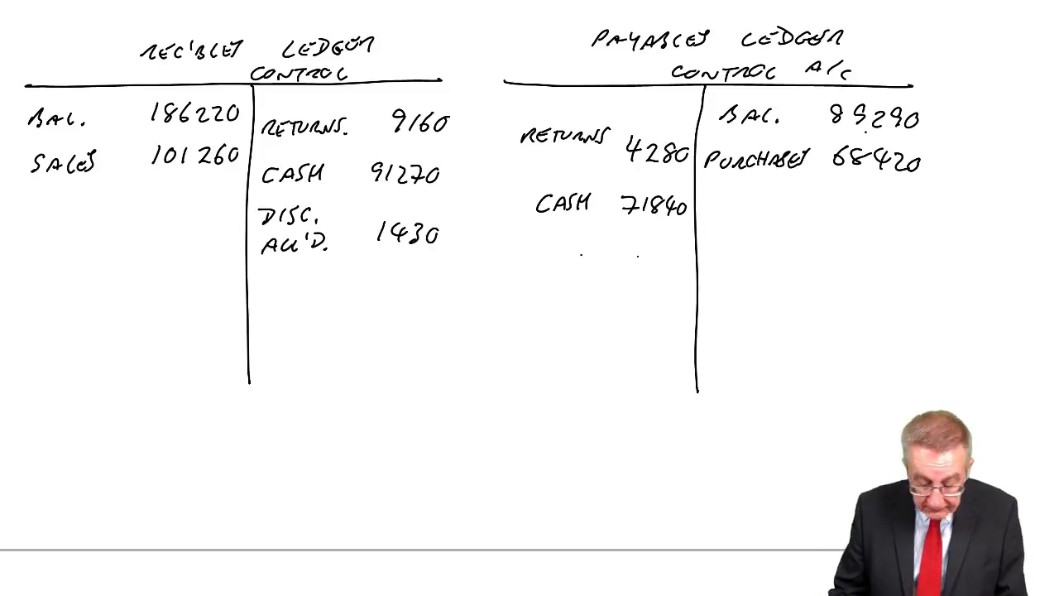
pyautogui.write('880')
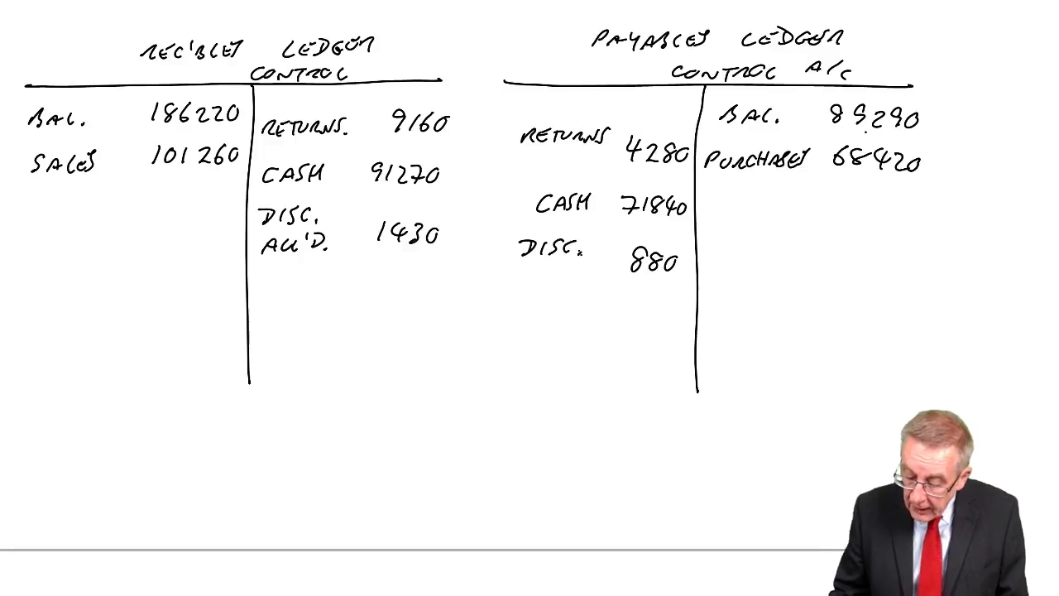
# Add 'REC'D' beneath 'DISC.' beside the 880 payables entry
pyautogui.write("REC'D")
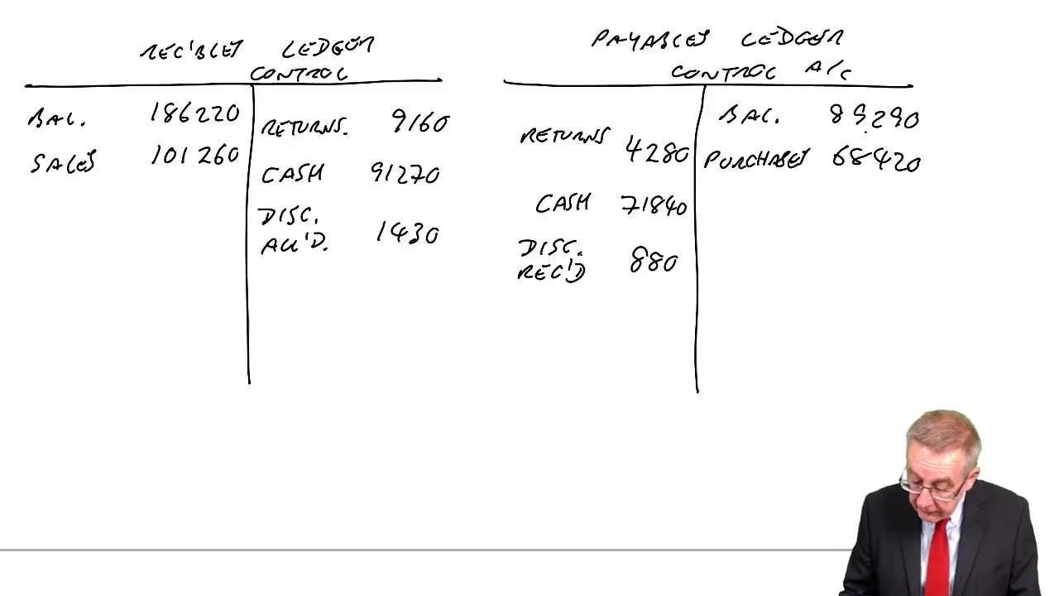
# Write 460 labelled 'Irr. Debt Exp.' under 1430 on receivables credit side
pyautogui.write('460')
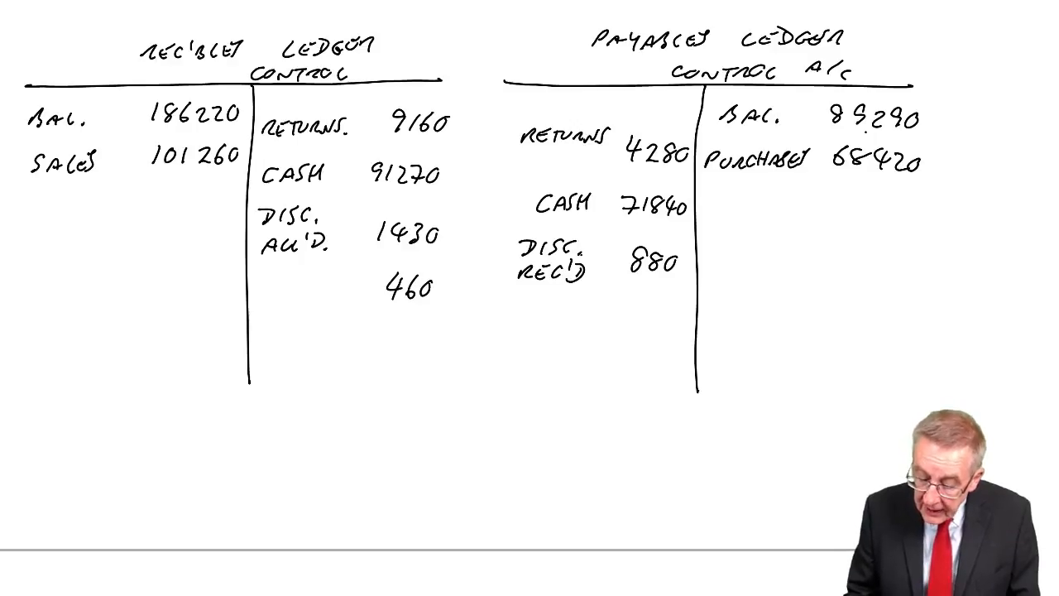
pyautogui.write('IRR.DEBT')
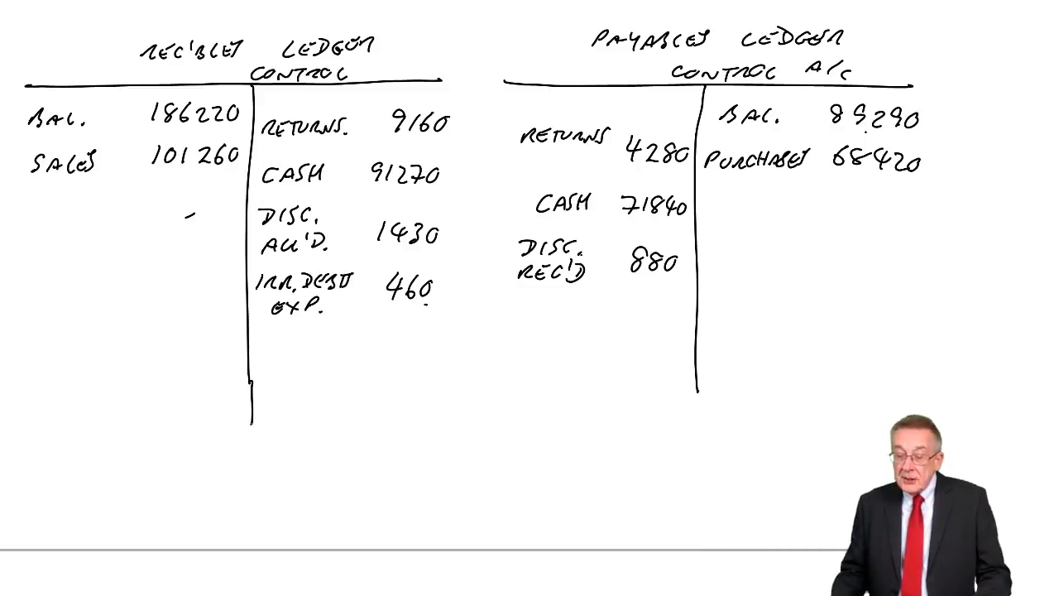
# Enter Contra 480 on receivables credit side and Contra on payables debit side
pyautogui.write('CONTRA')
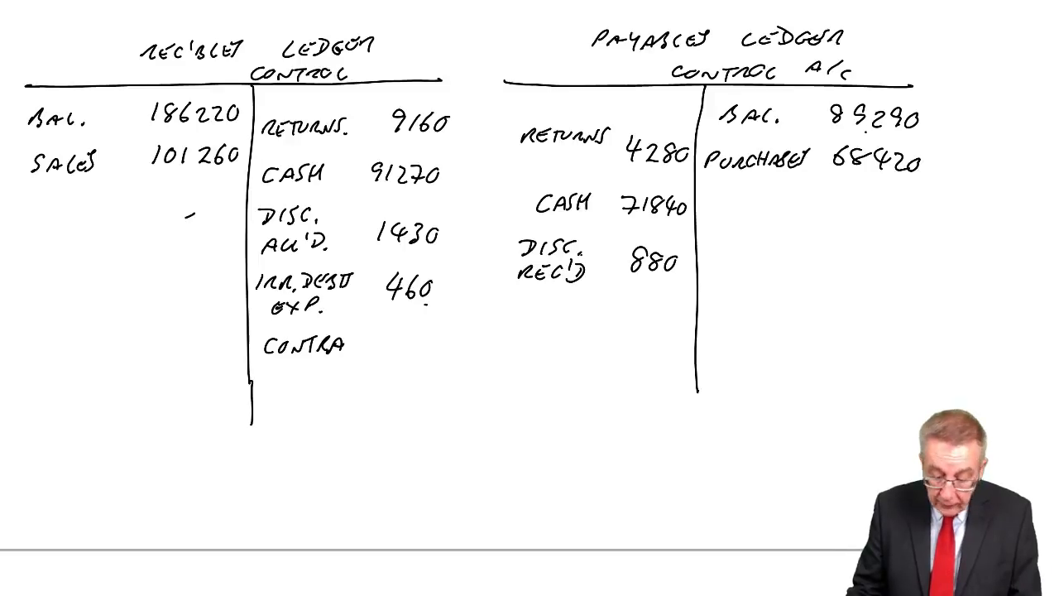
pyautogui.write('480')
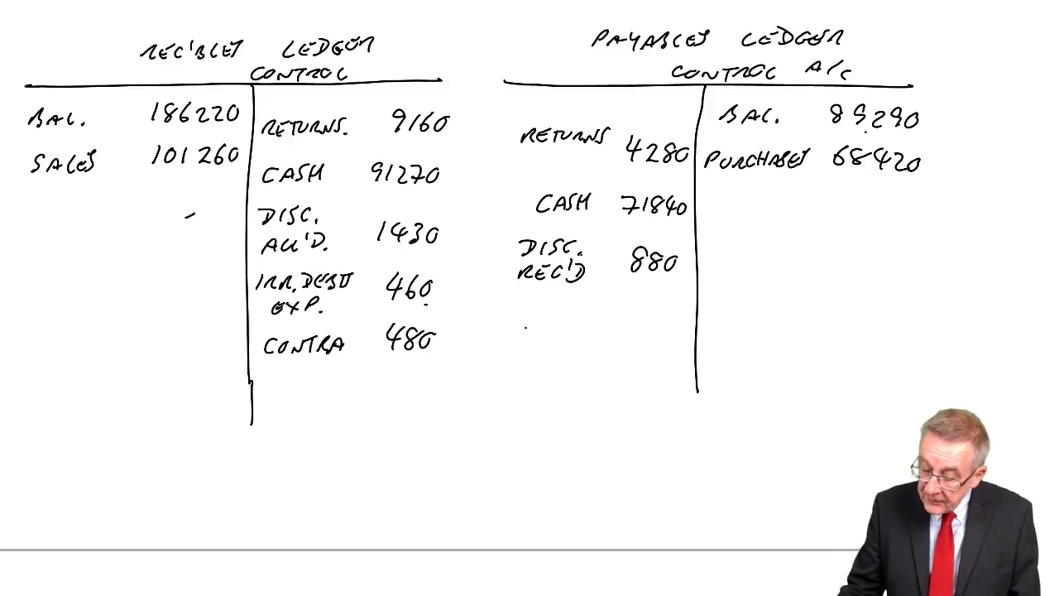
pyautogui.write('Con')
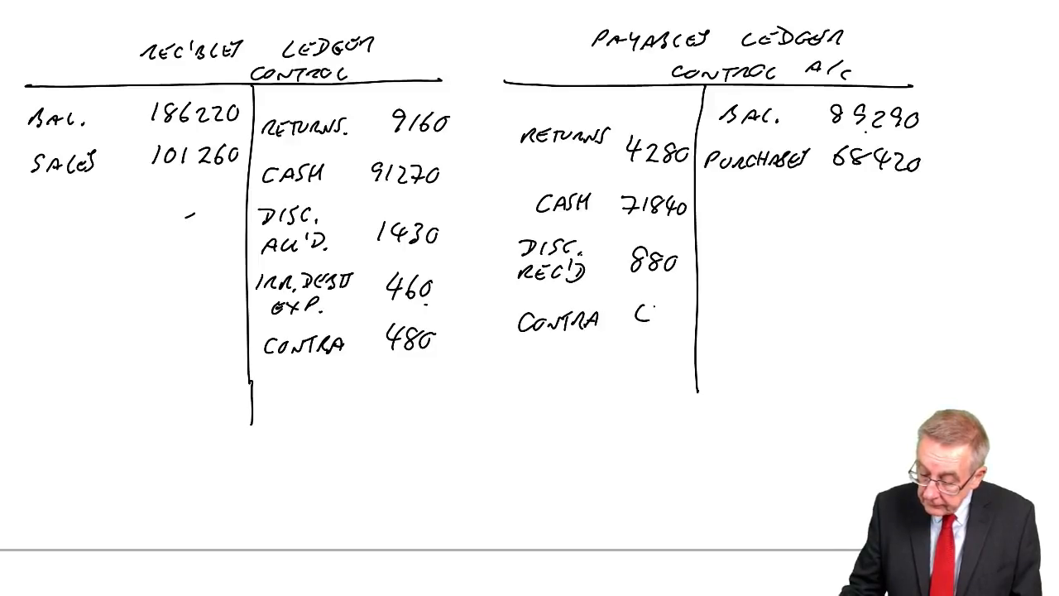
pyautogui.write('480')
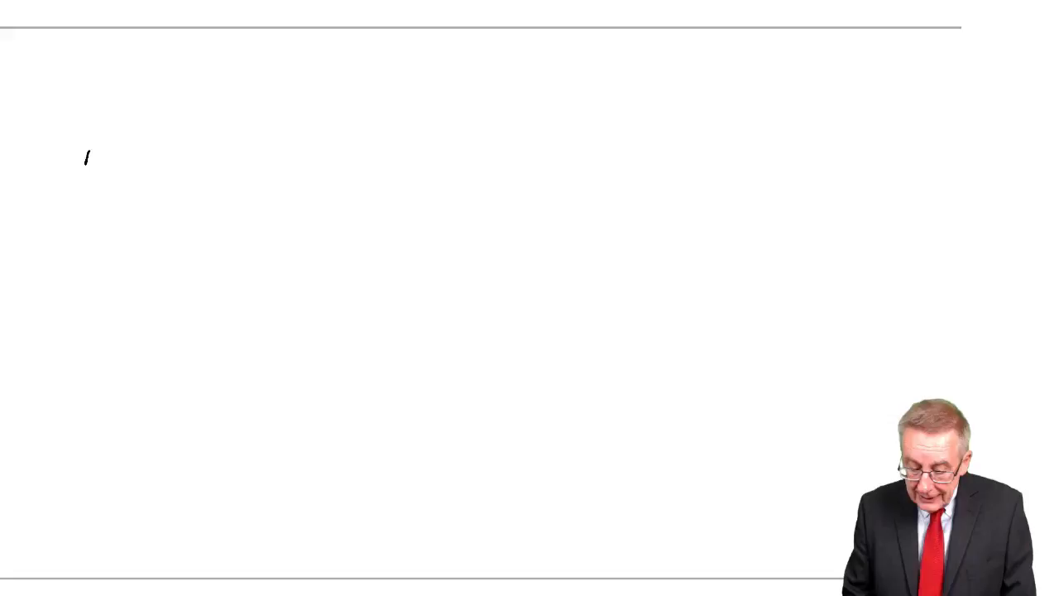
# Write the definition 'Refund = repayment of cash.'
pyautogui.write('REFur')
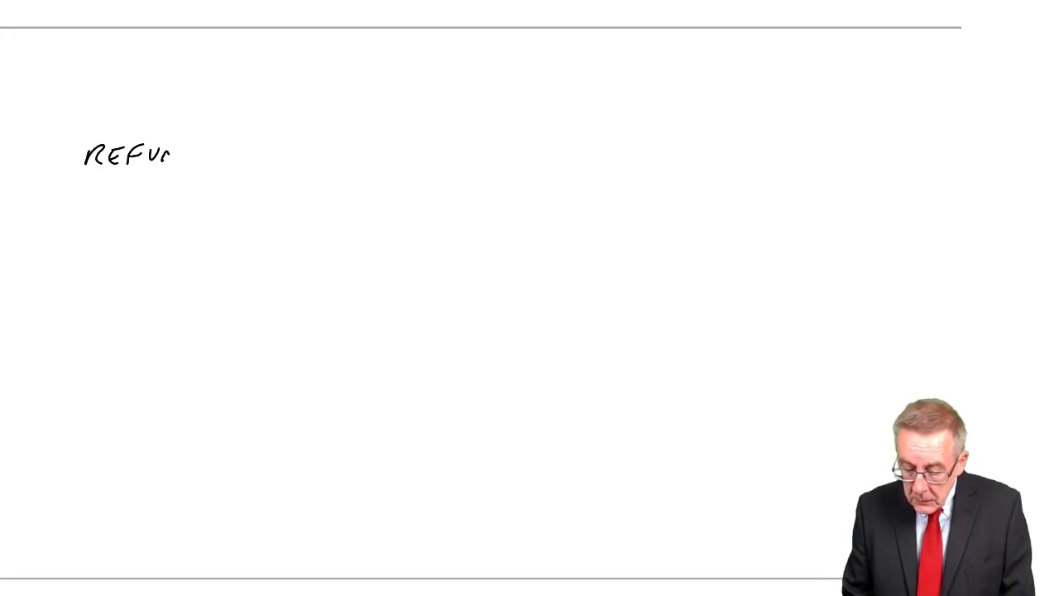
pyautogui.write('REFUND = R')
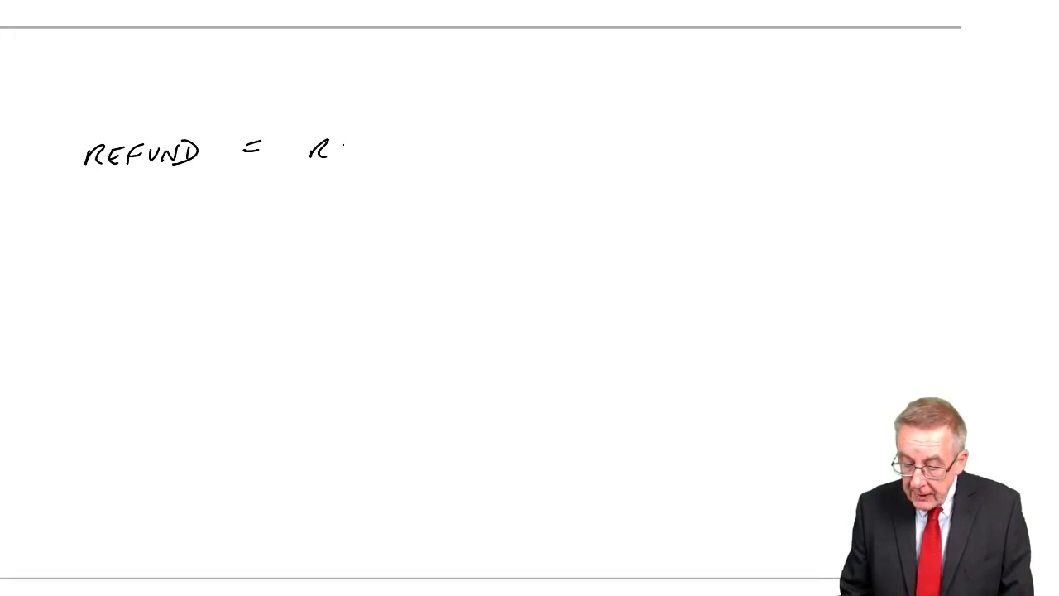
pyautogui.write('REPAY')
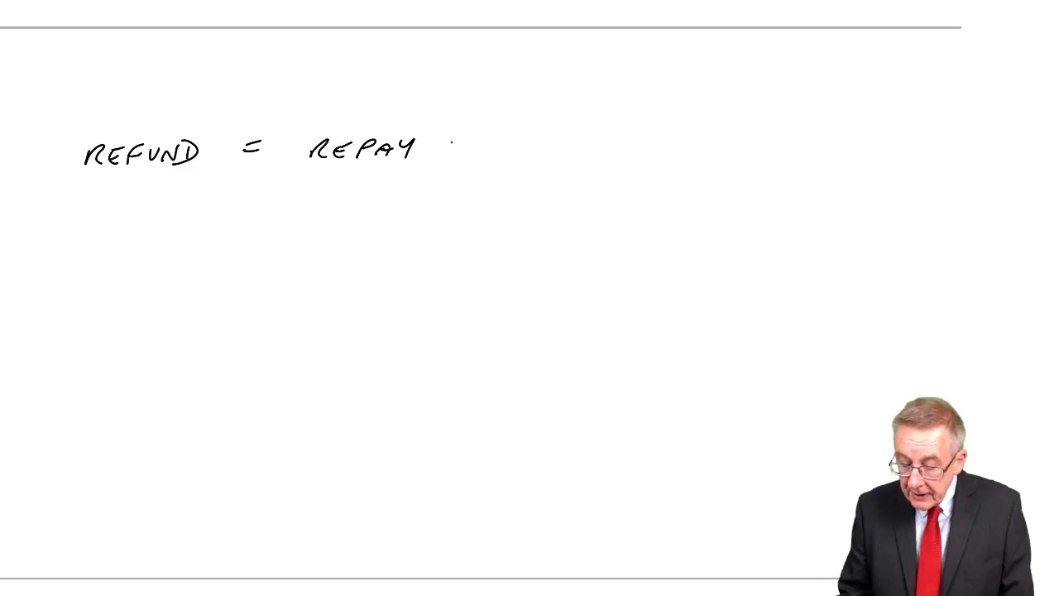
pyautogui.write('MENT')
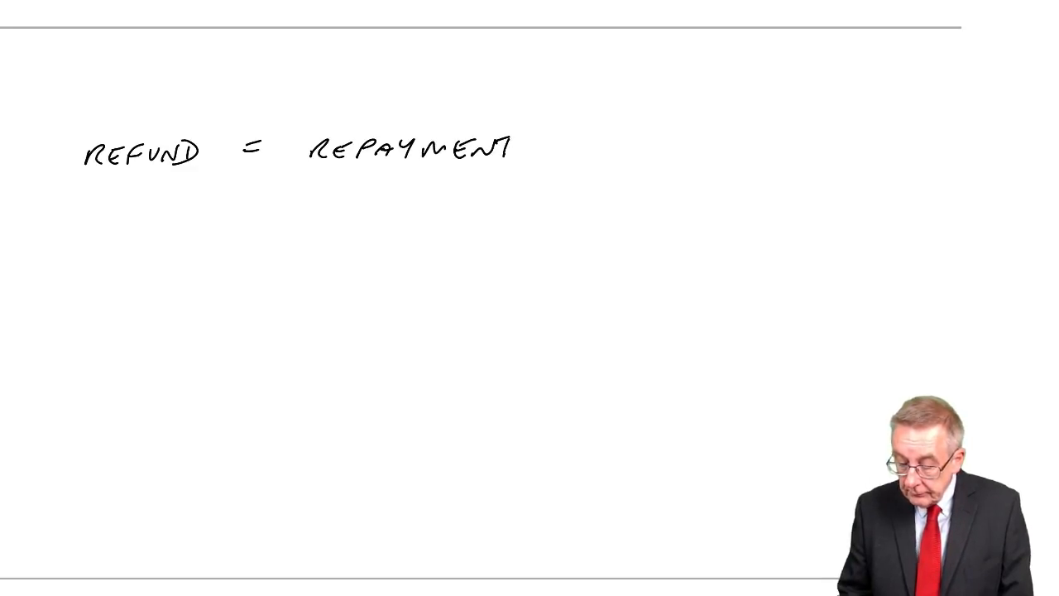
pyautogui.write('of CA')
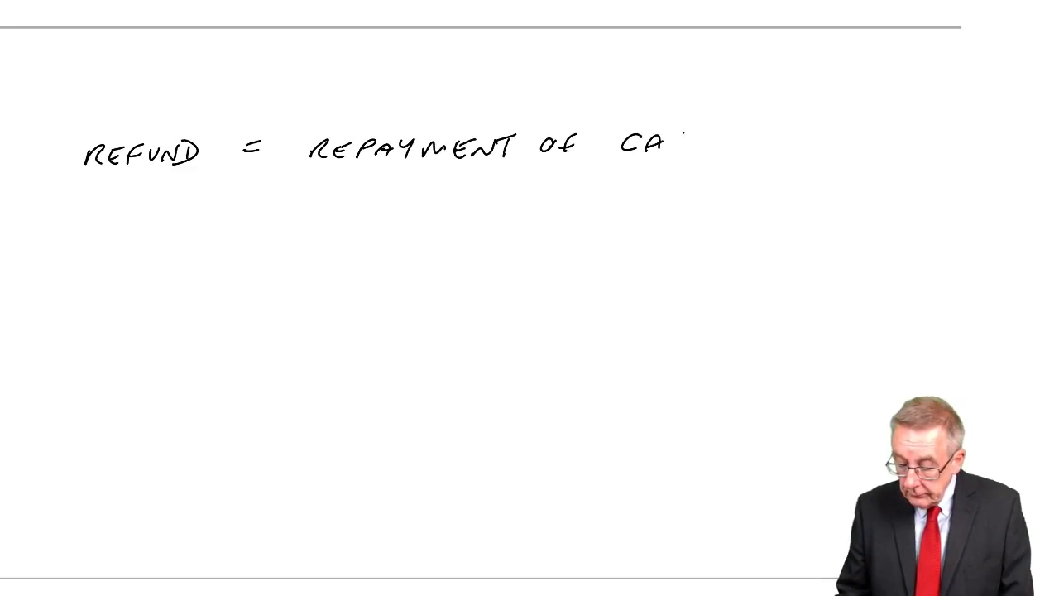
pyautogui.write('SH.')
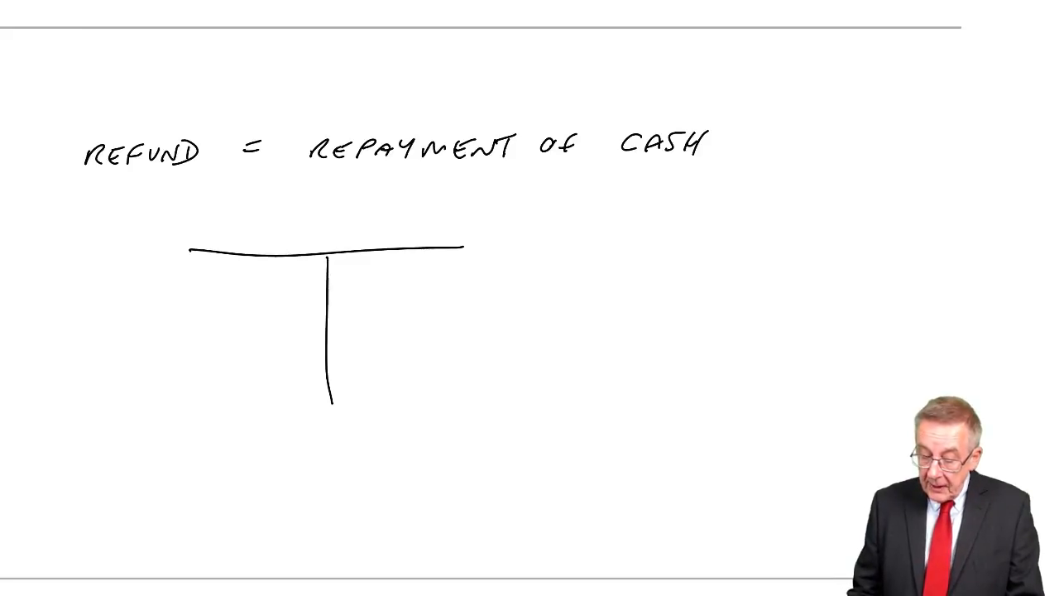
# Draw a REC'BLE T-account with Bal 500 and Cash 600, then start a second T
pyautogui.write('500')
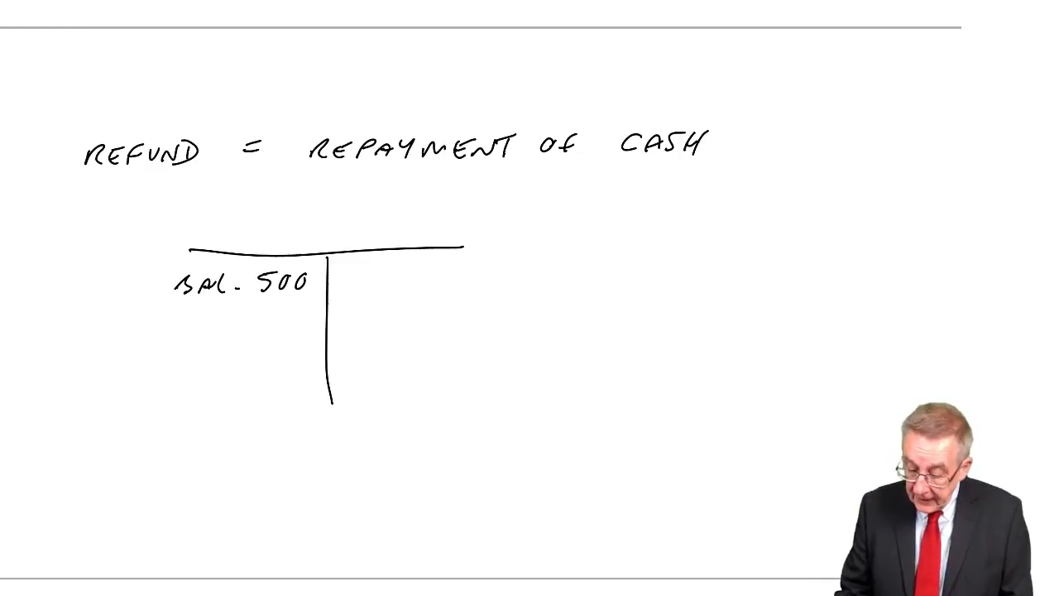
pyautogui.write('CASH')
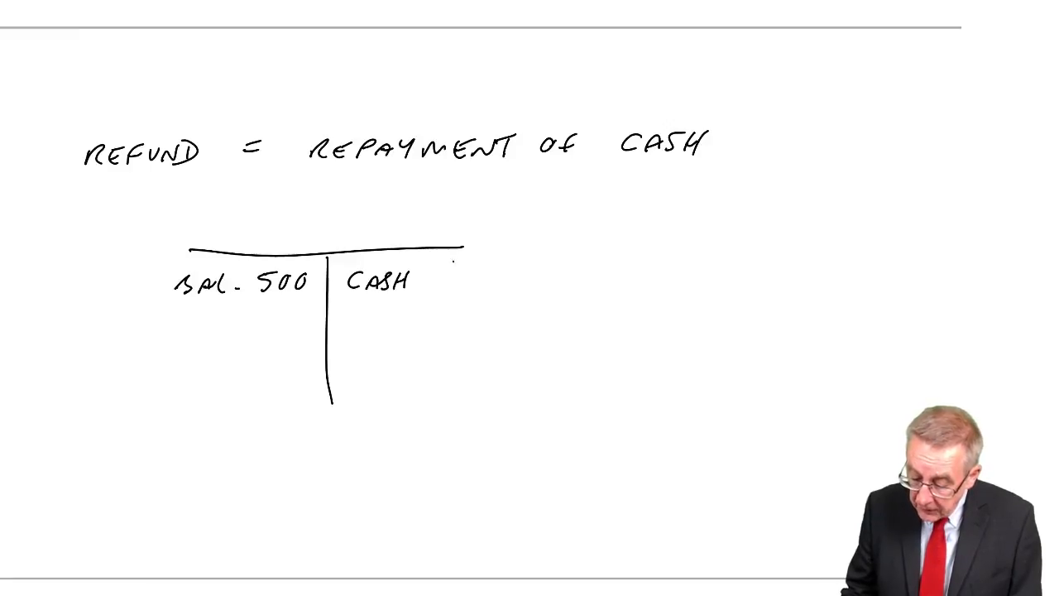
pyautogui.write('600')
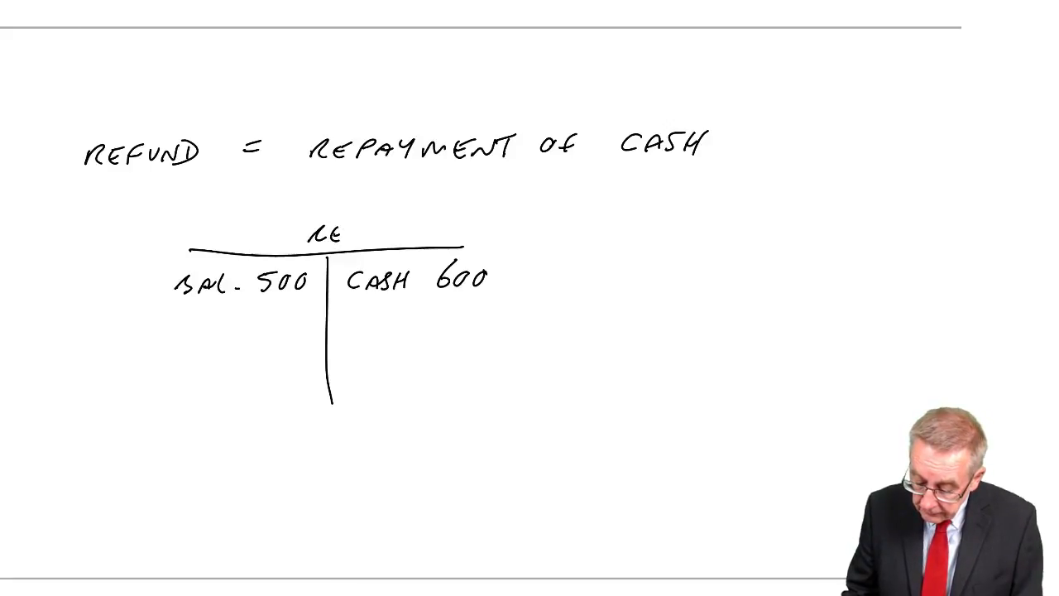
pyautogui.write("rec'ble")
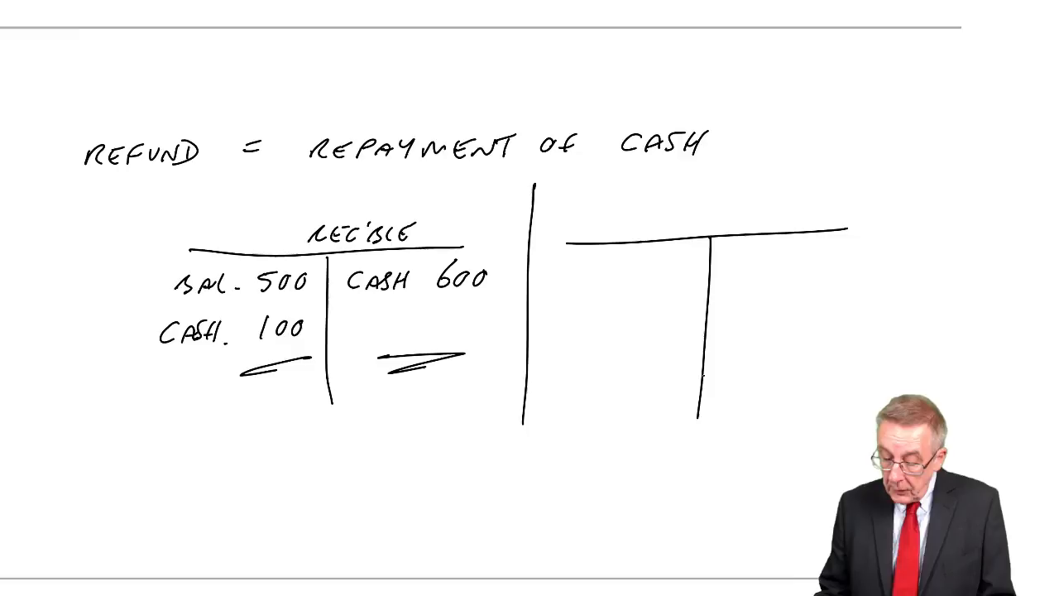
# Write REC'BLE, Bal 500, Cash 500, Returns 500 and Cash 500 in the second T-account
pyautogui.write('RECP')
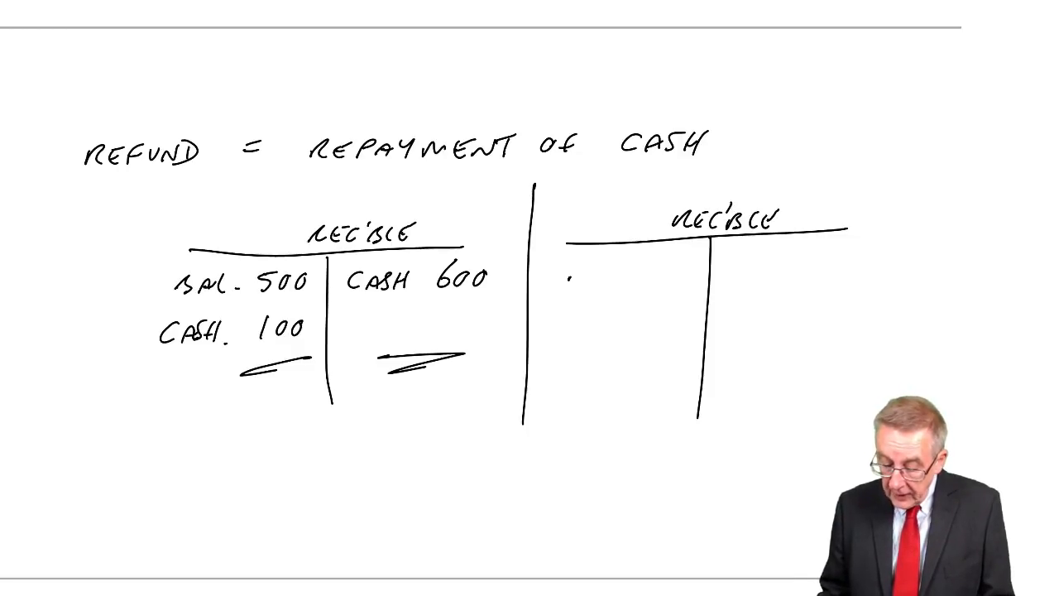
pyautogui.write('Bal 5r')
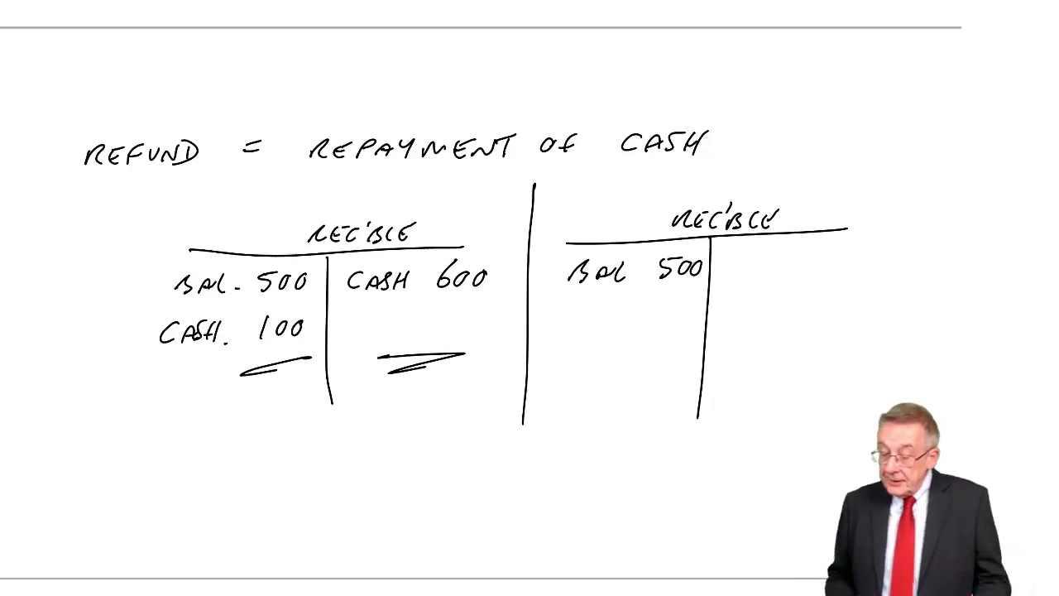
pyautogui.write('Ca')
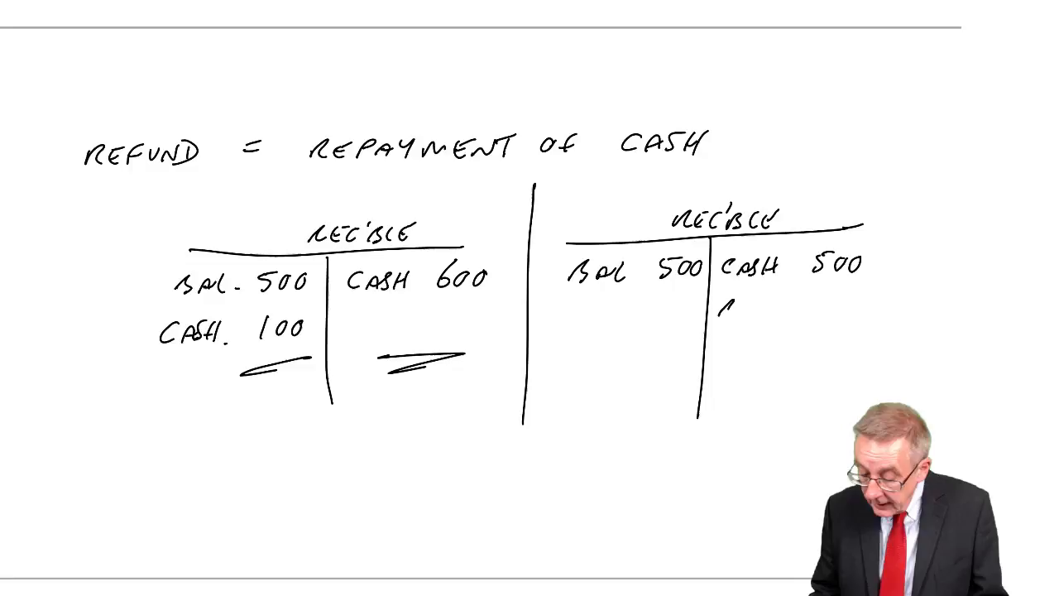
pyautogui.write('RETURNS 500')
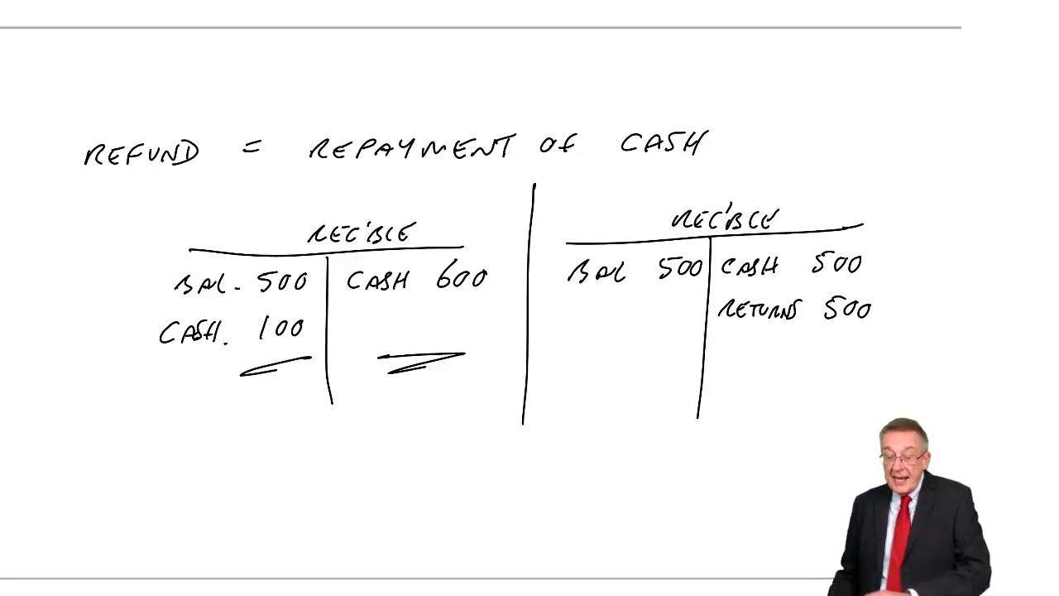
pyautogui.write('CASH 500')
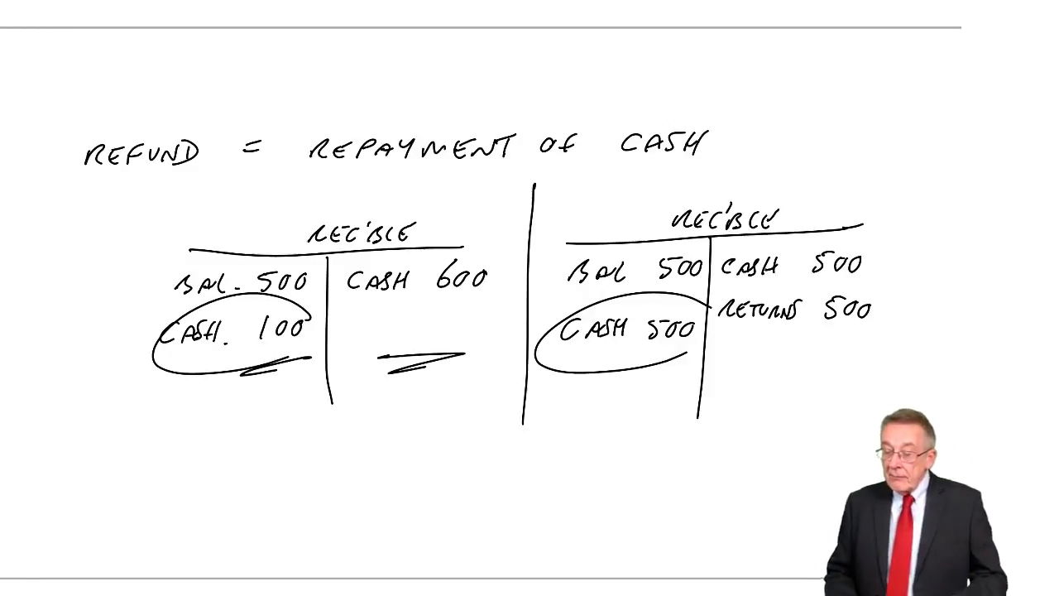
# Scroll to the control accounts and write 300 under Sales on the receivables debit side
pyautogui.scroll(-3)
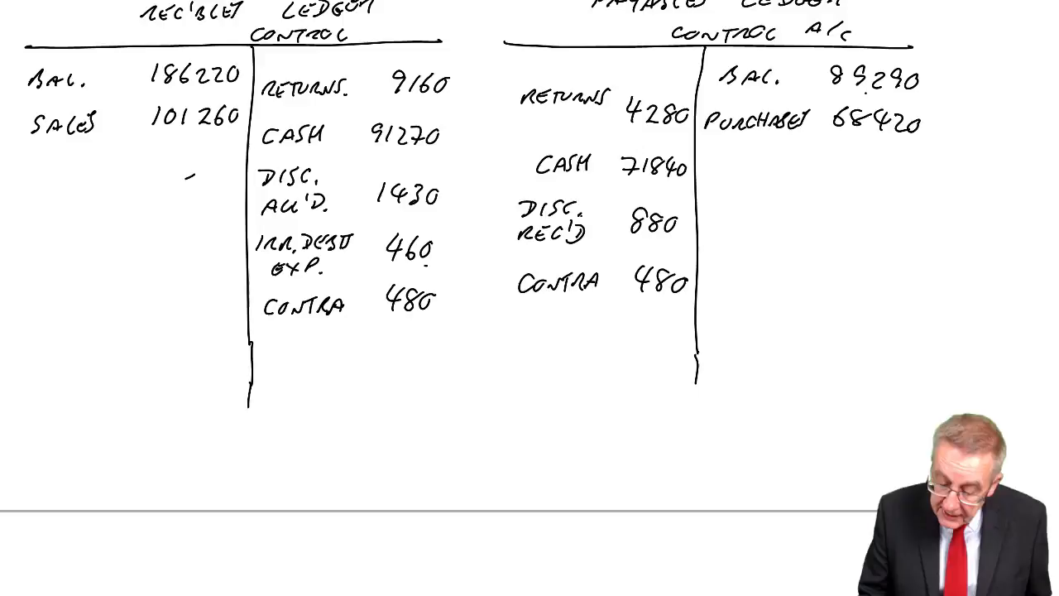
pyautogui.write('300')
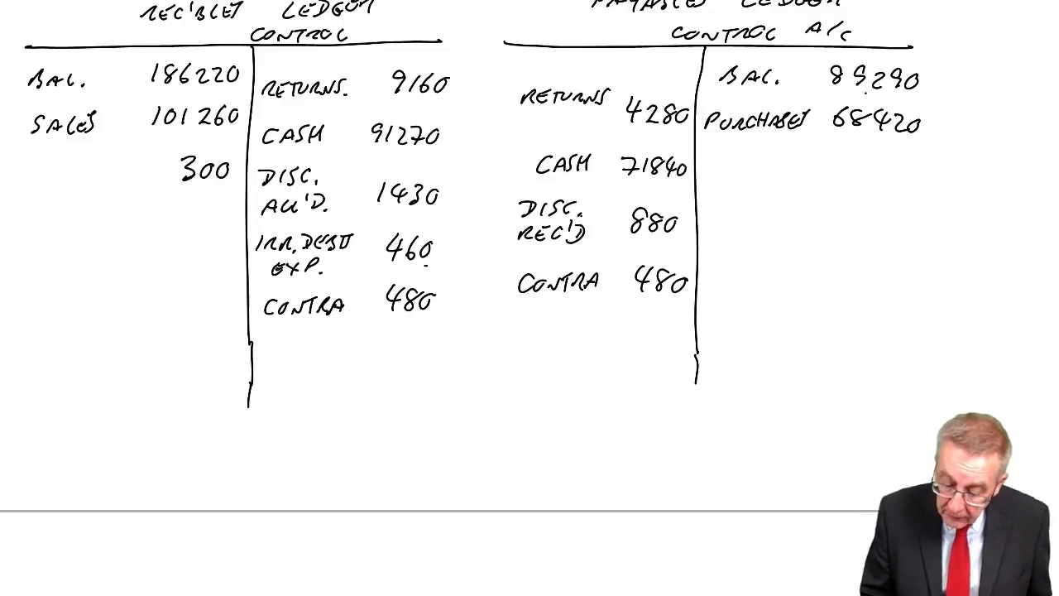
pyautogui.write('RET')
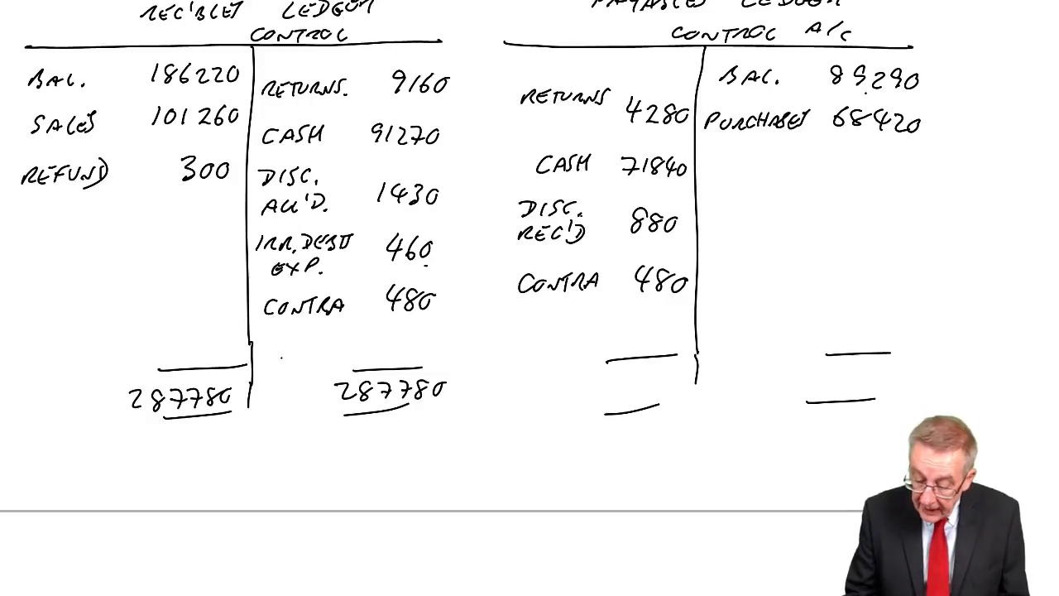
# Write the 184980 carried-down balance on receivables control and start the 157 payables total
pyautogui.write('BAL')
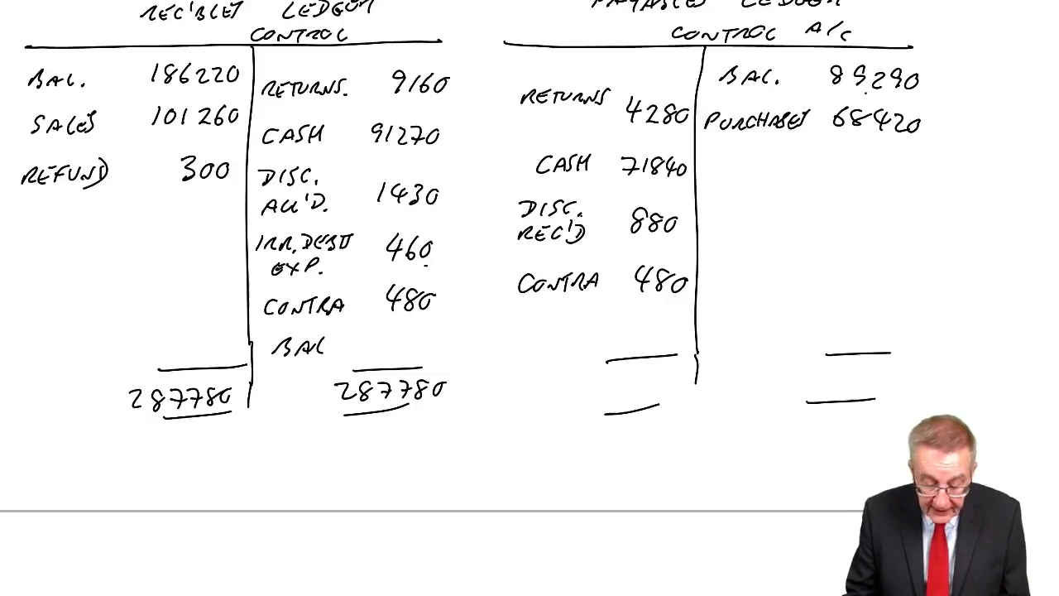
pyautogui.write('18490')
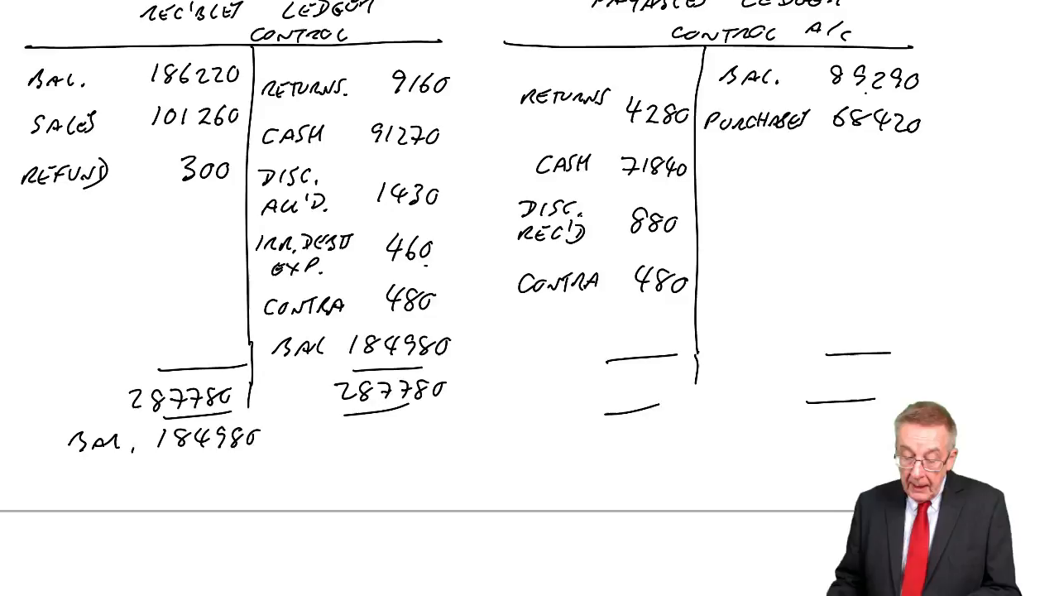
pyautogui.write('157710')
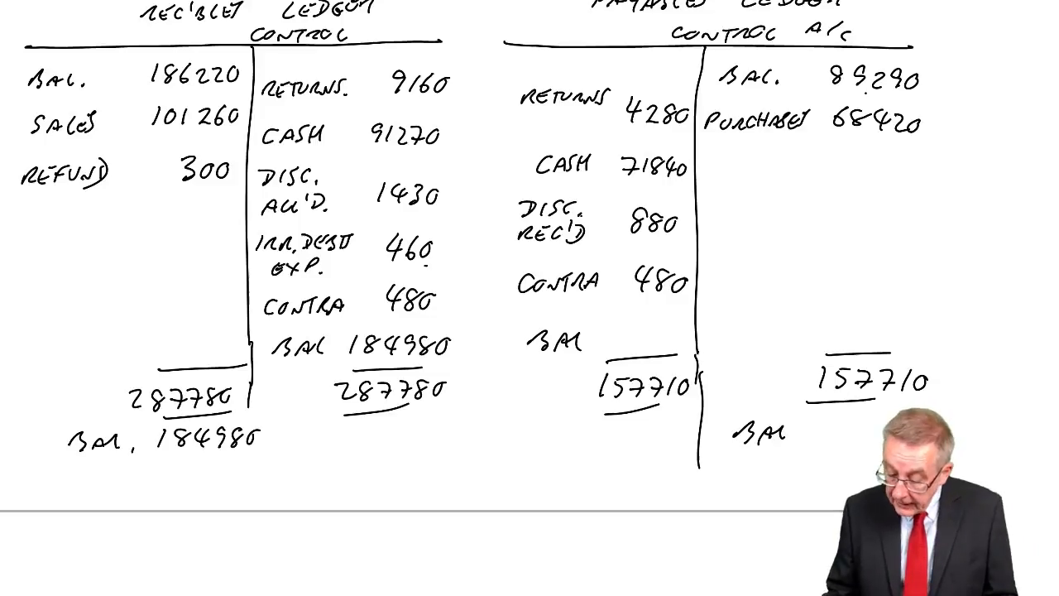
# Write the 80230 closing balance figures on the payables control account
pyautogui.write('80235')
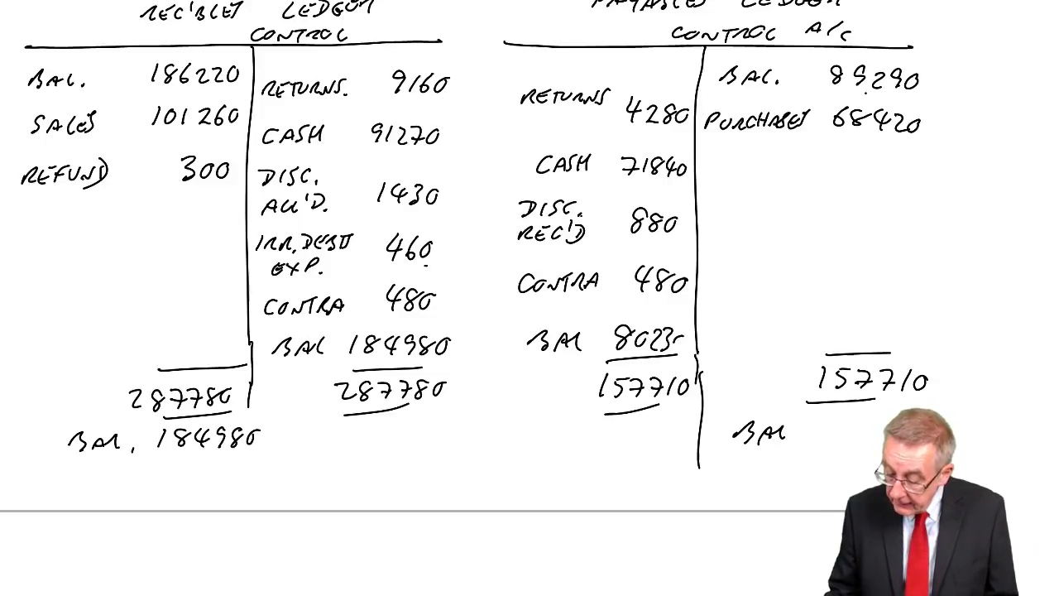
pyautogui.write('807')
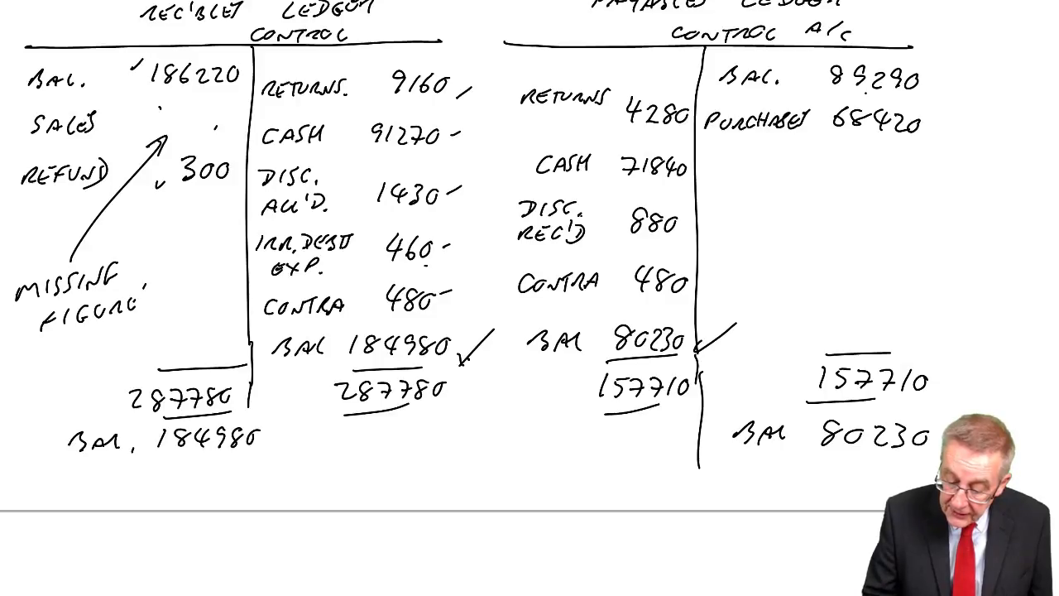
# Handwrite 101260 beside SALES on the receivables control debit side
pyautogui.write('101260')
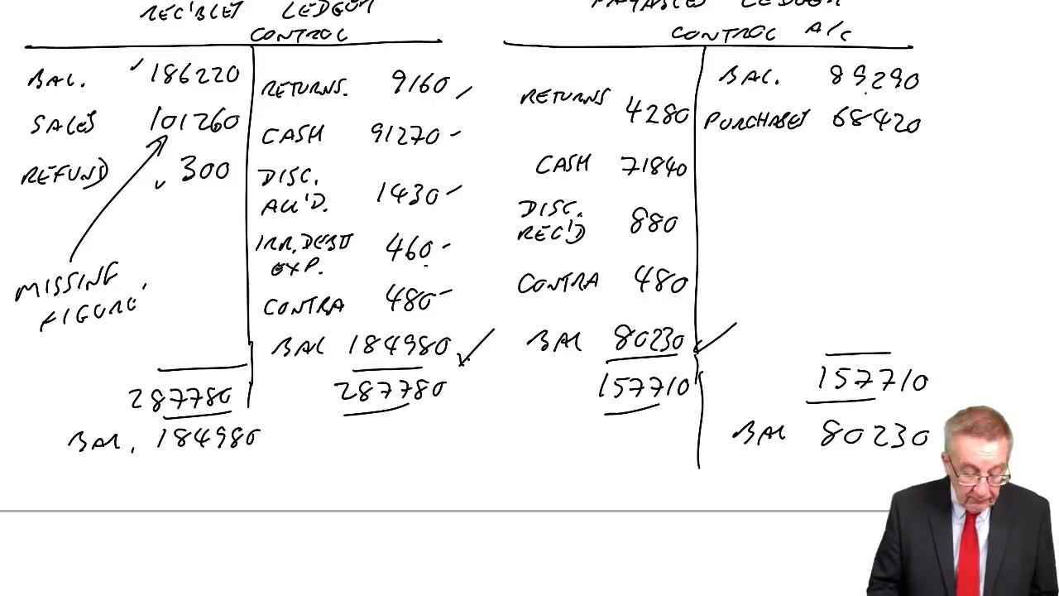